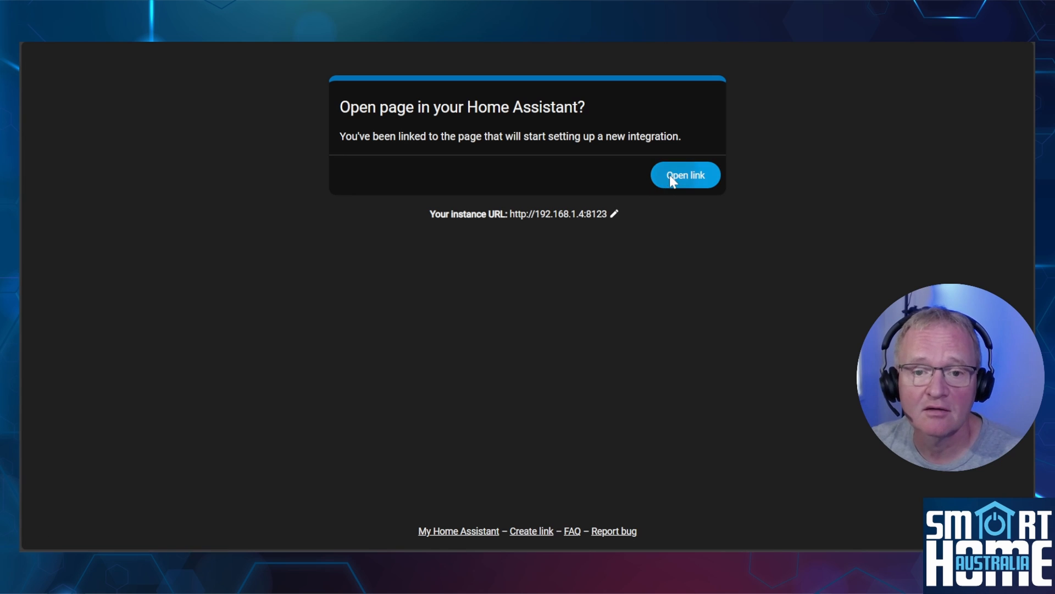
- Add the Open-Meteo integration using the Home zone and finish its setup
click(685, 175)
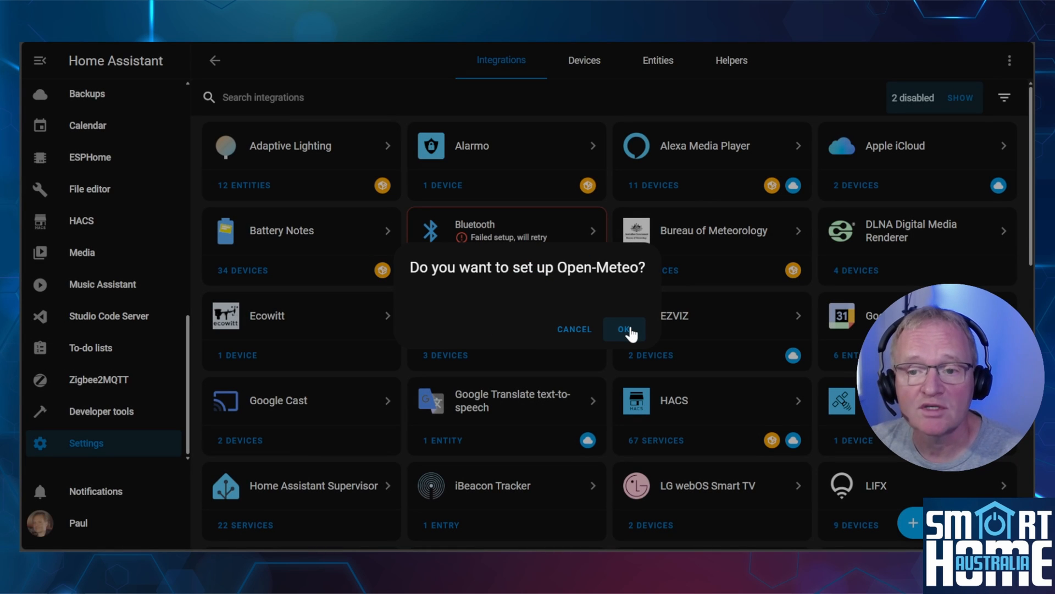
click(625, 329)
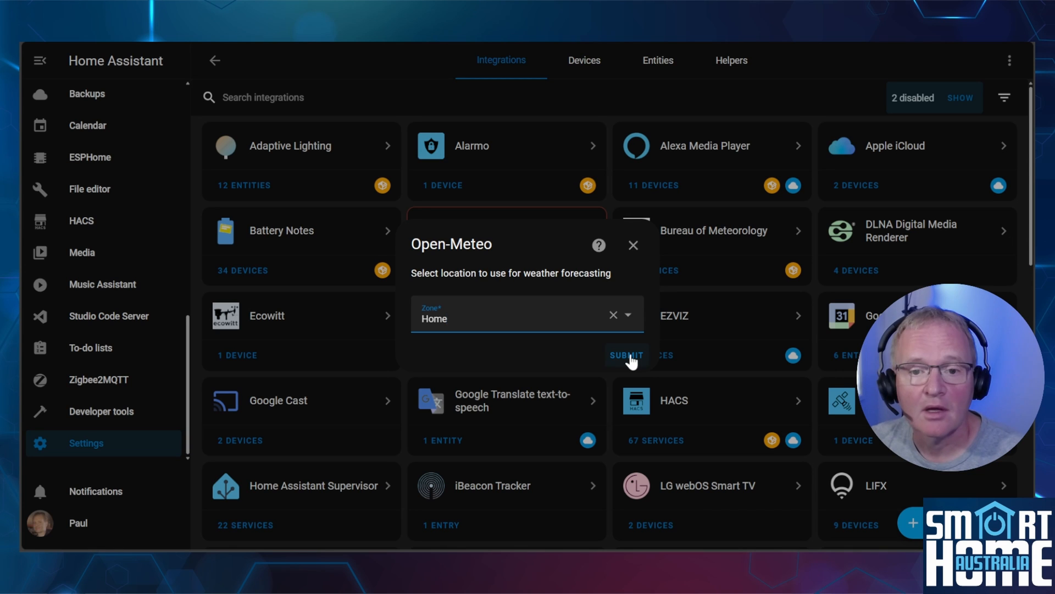
click(626, 355)
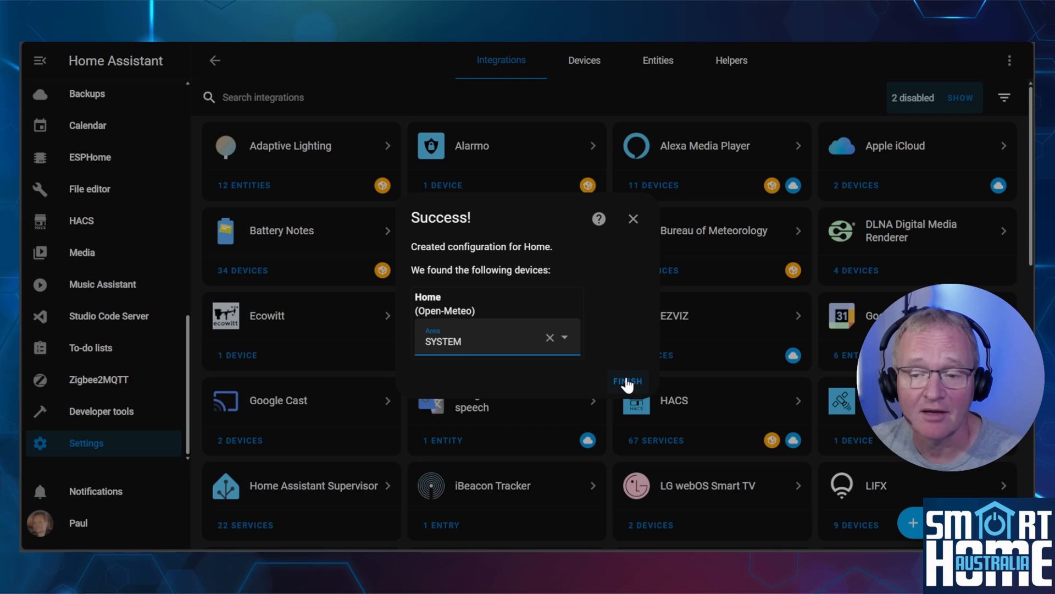
click(625, 382)
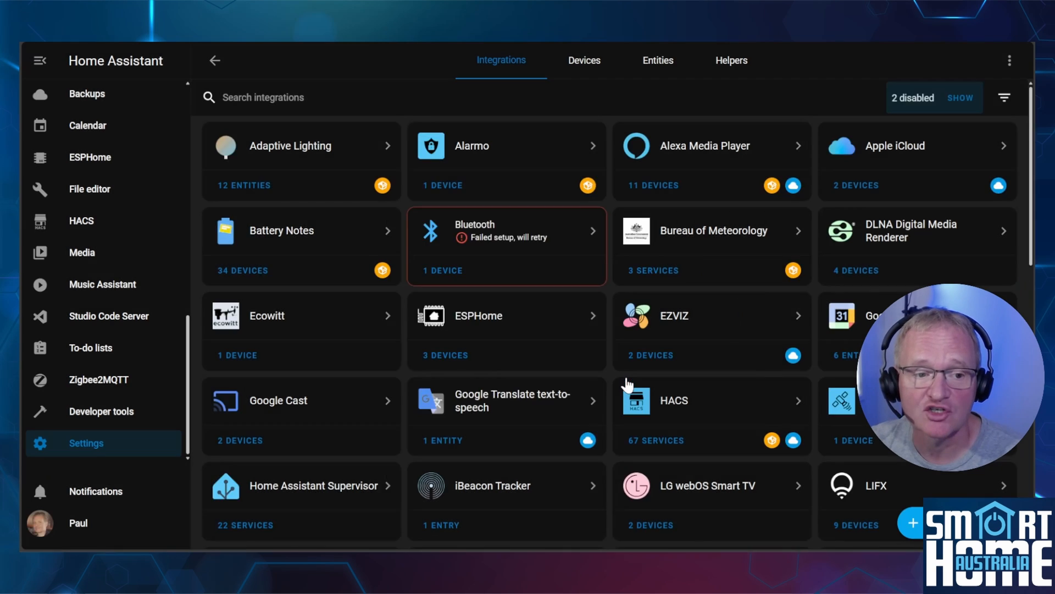
- Search integrations for 'open' and review the Open-Meteo Home service with its 25.7 °C sensor
text(open)
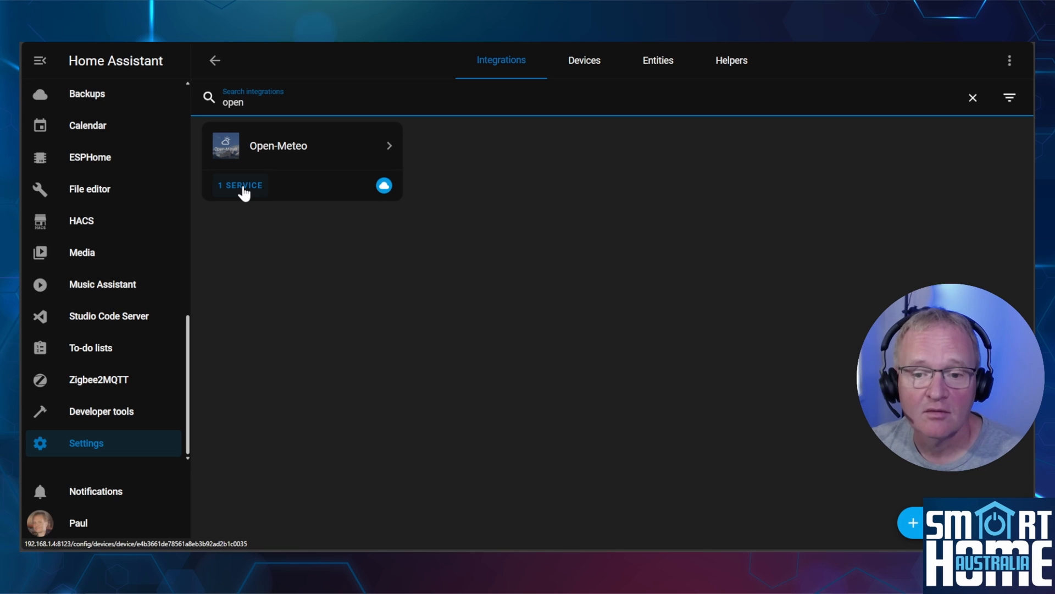
click(278, 145)
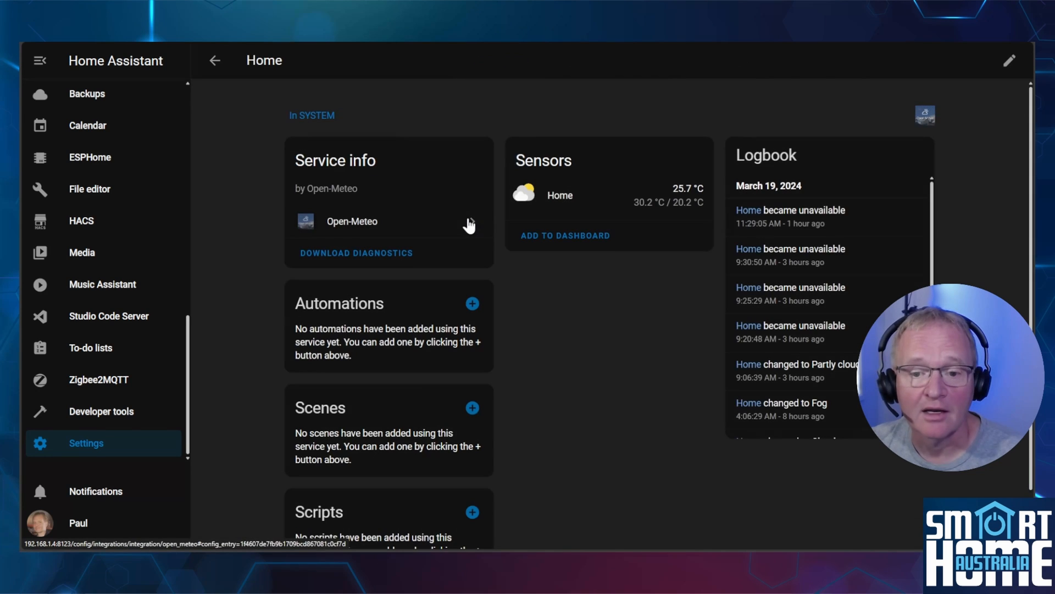
click(560, 196)
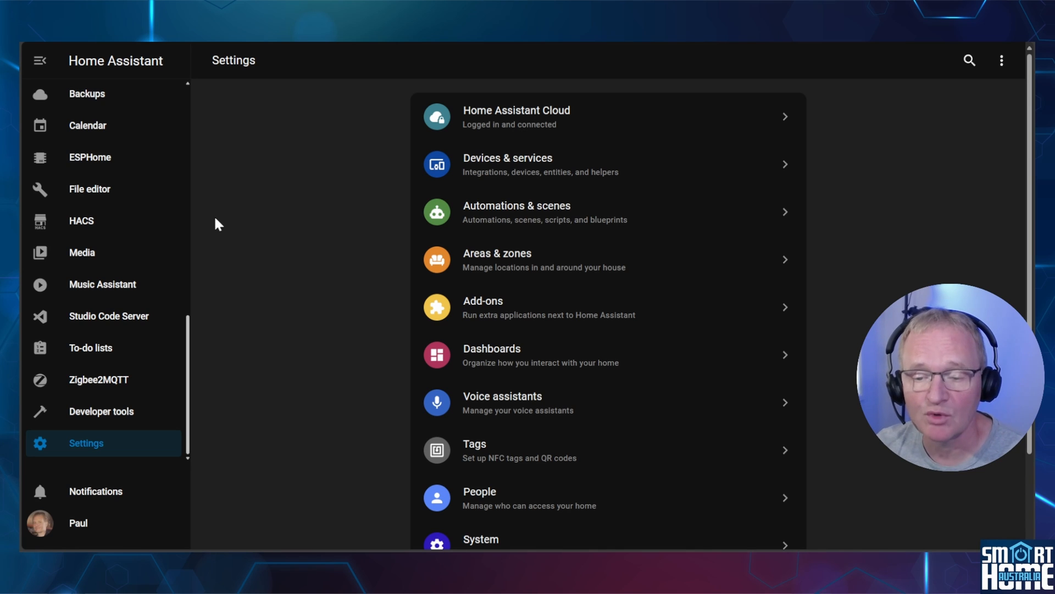
mouse_move(330, 323)
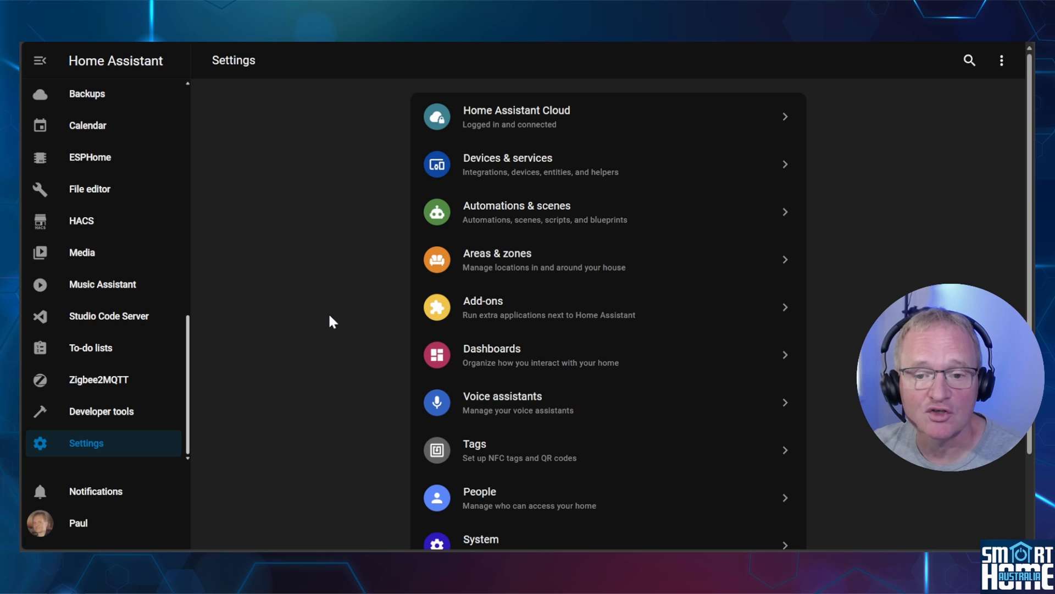
- From Devices & services, add an integration by searching 'bureau' and choosing Bureau of Meteorology
click(506, 163)
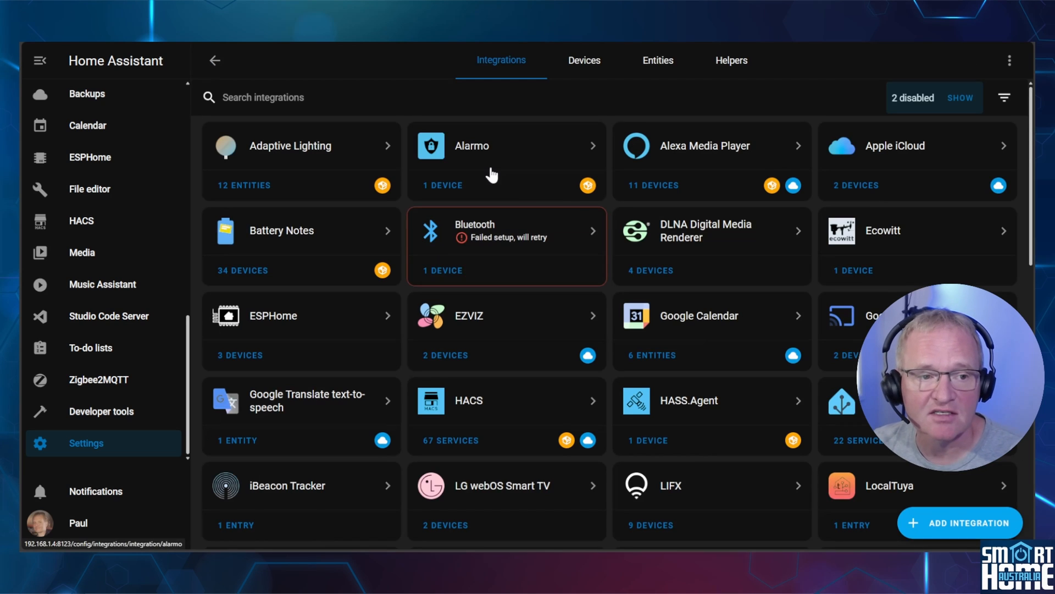
click(959, 523)
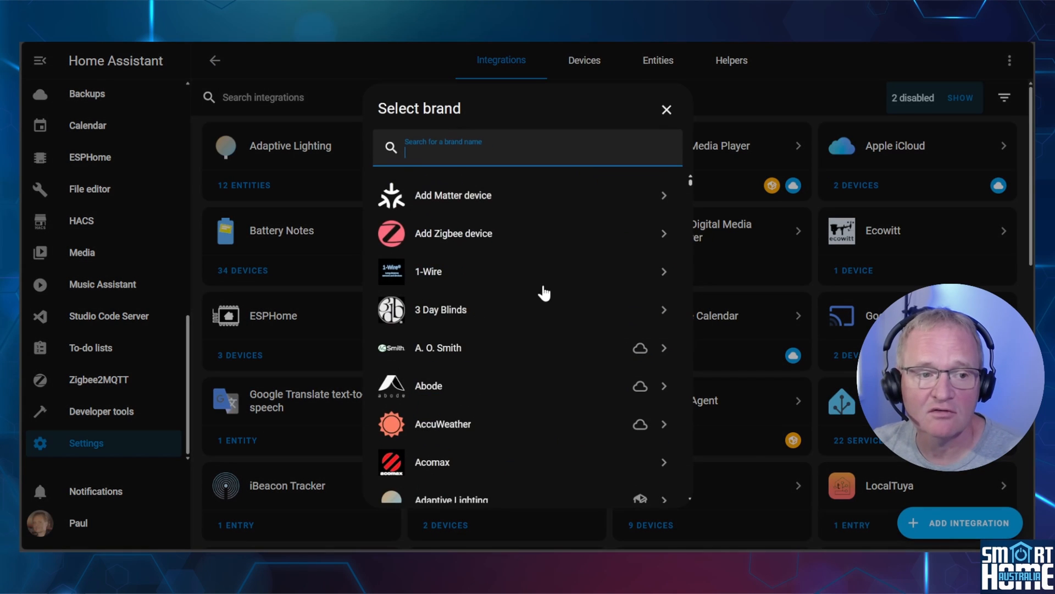
text(bureau)
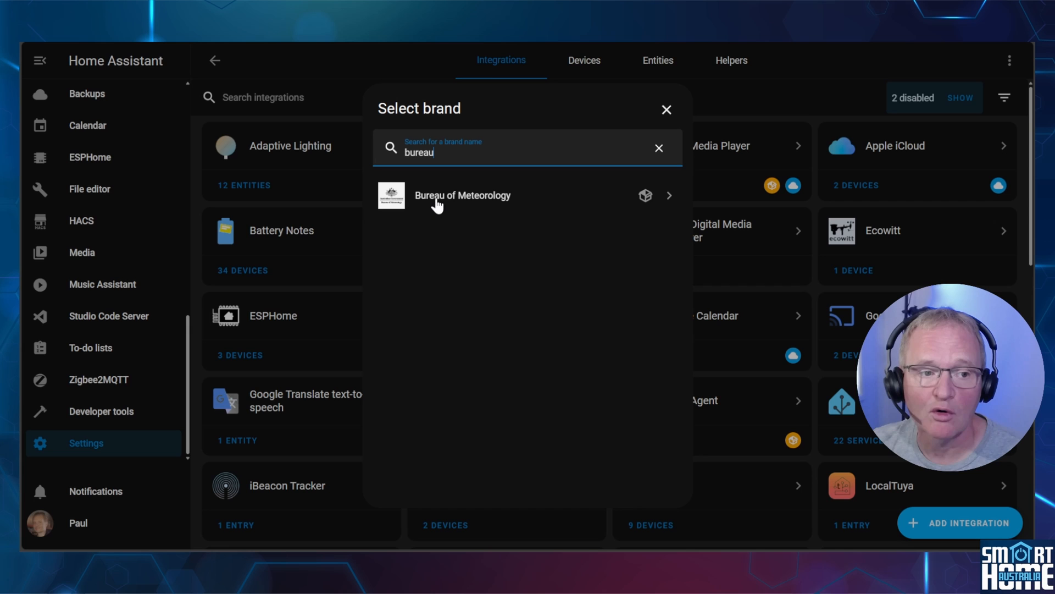
click(463, 196)
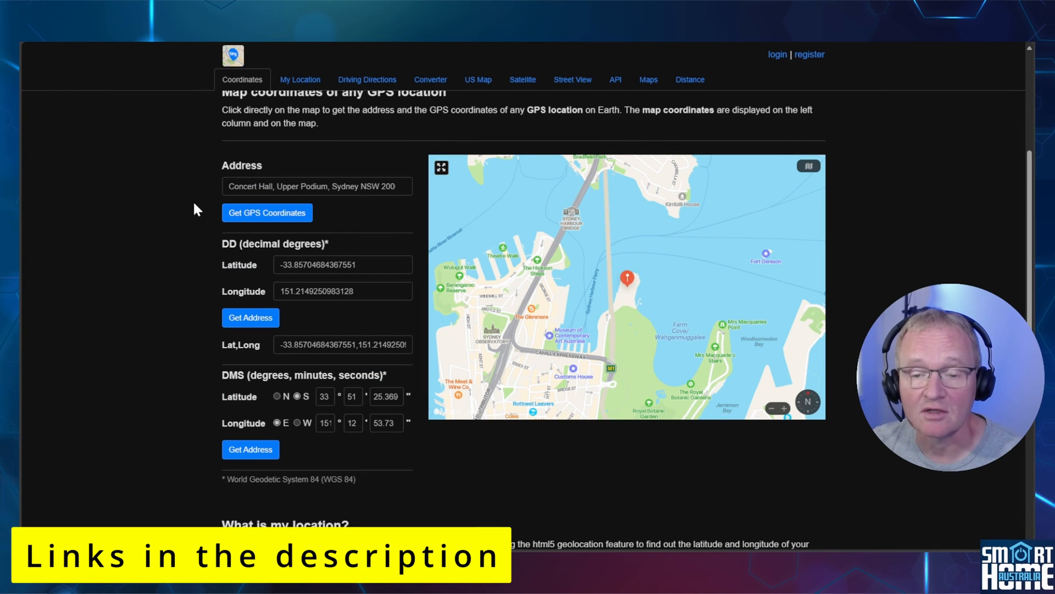
mouse_move(668, 292)
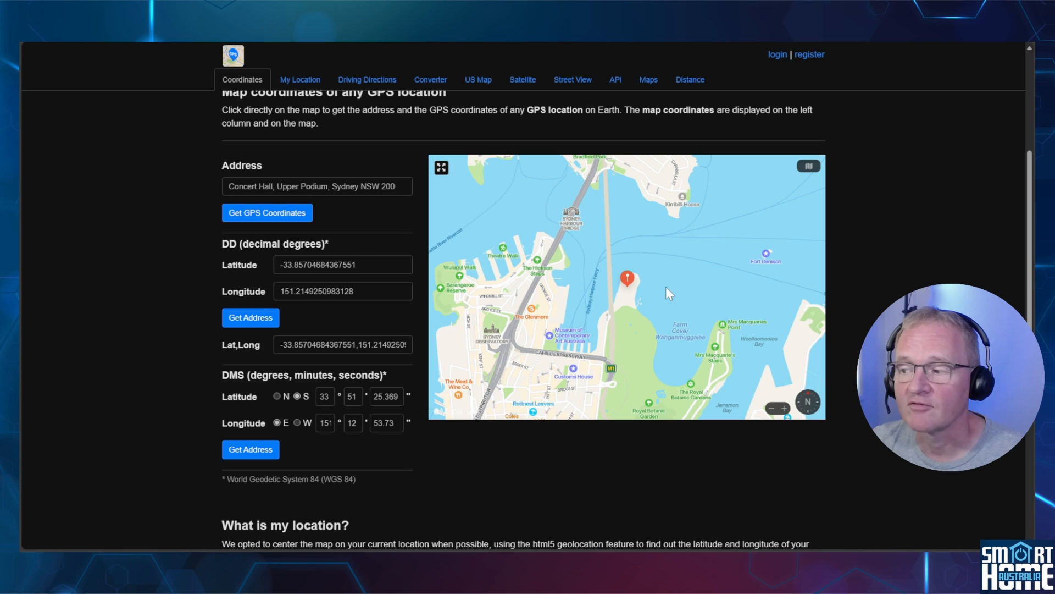
mouse_move(215, 244)
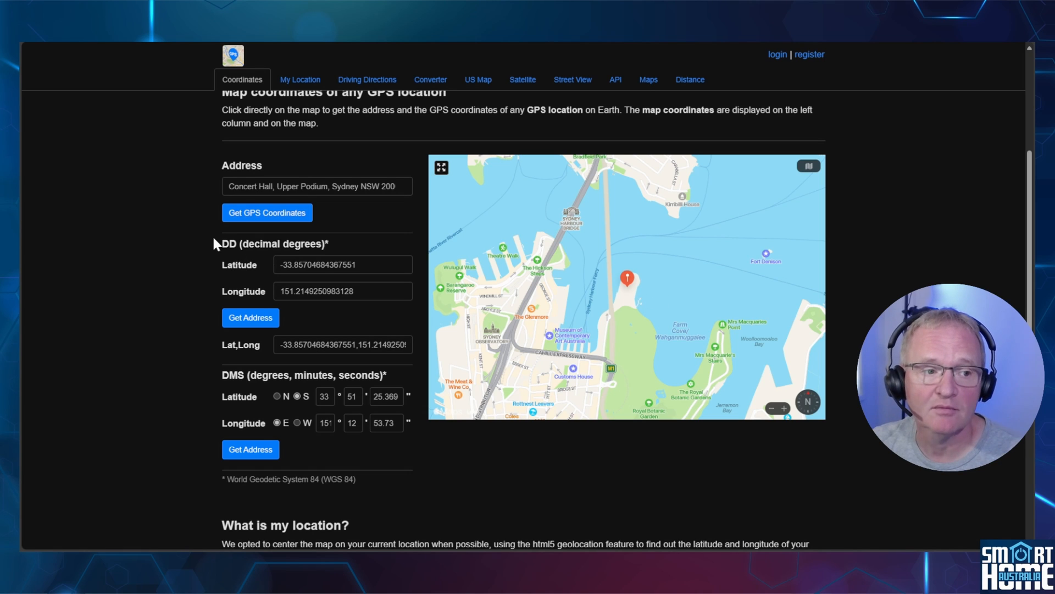
mouse_move(340, 282)
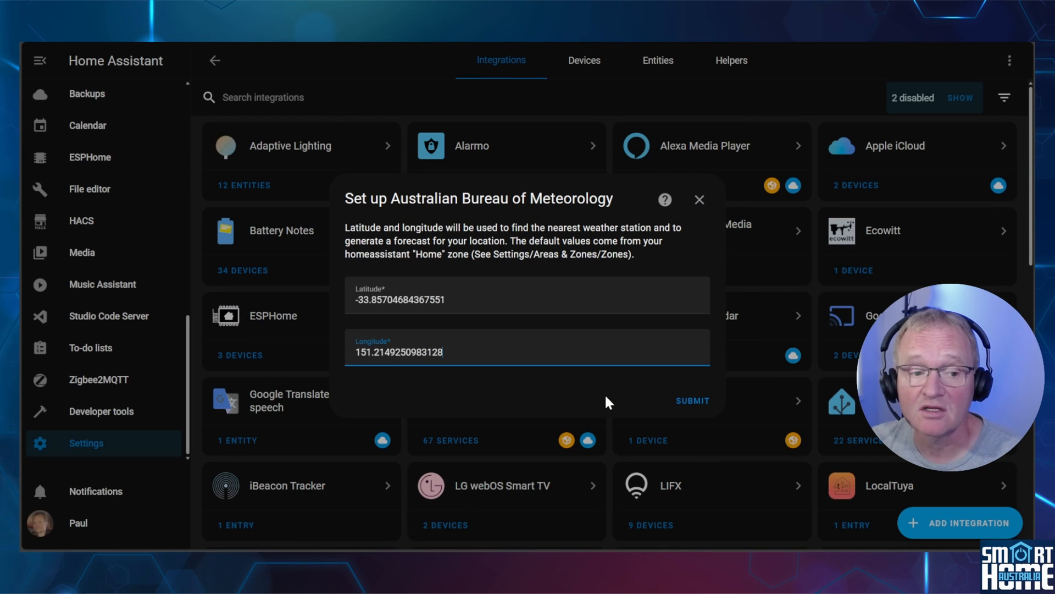
- Submit the Sydney coordinates and accept The Rocks as the weather entity name
click(692, 400)
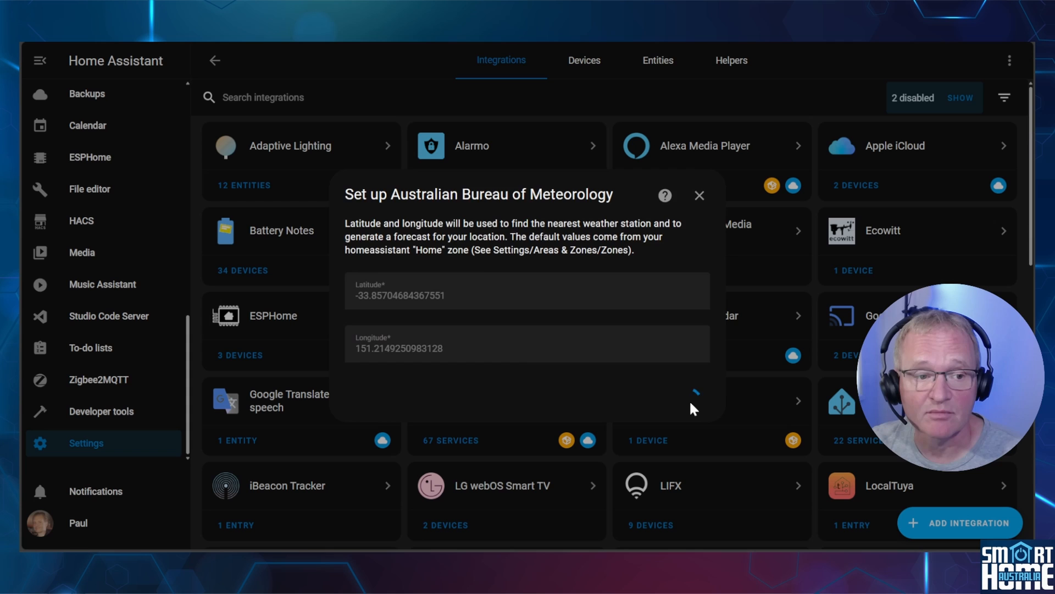
click(692, 392)
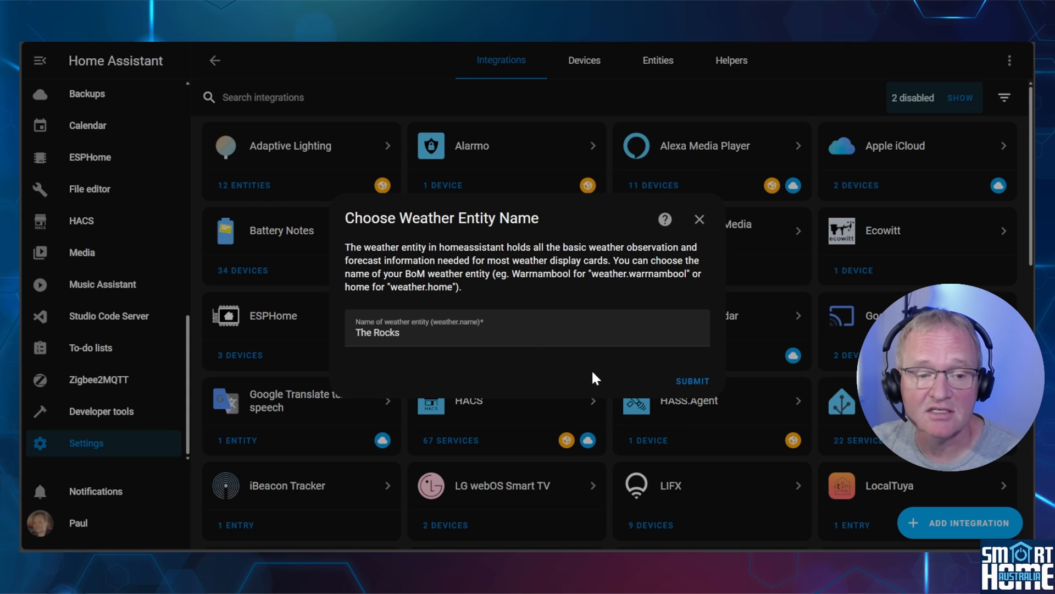
click(691, 382)
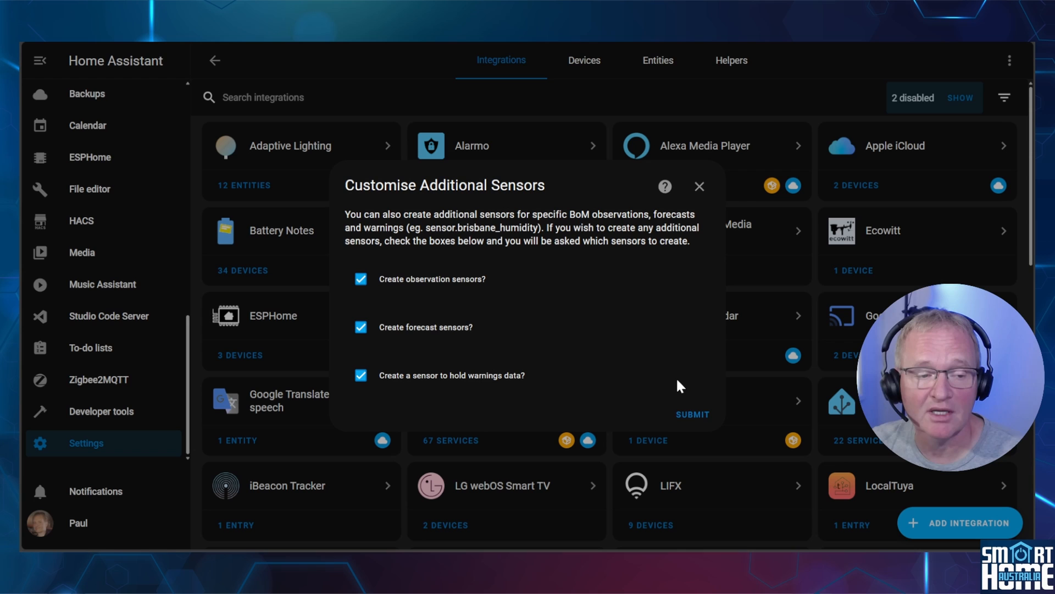
mouse_move(692, 414)
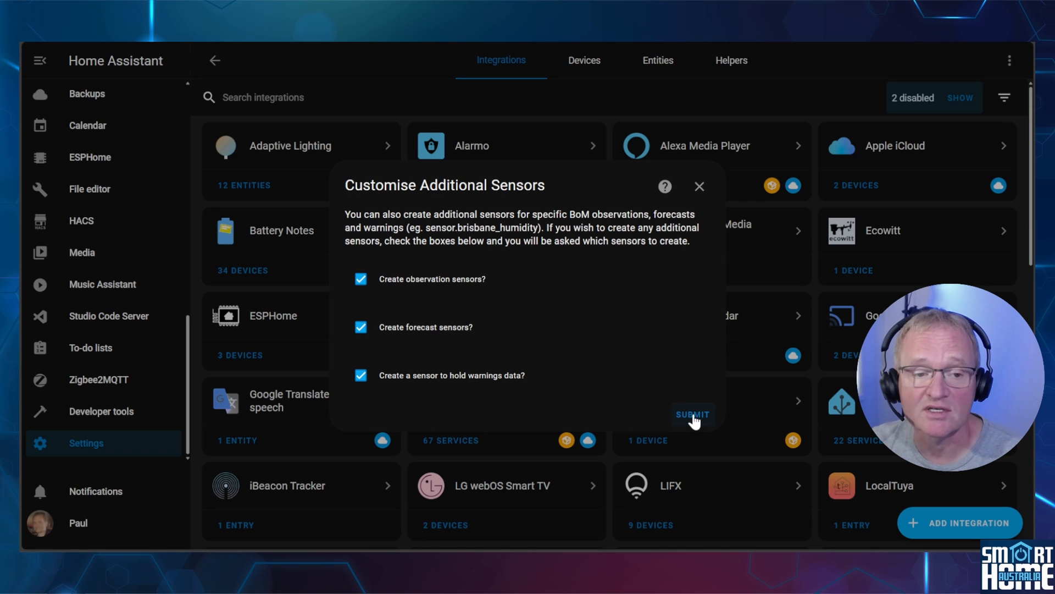
- Create observation, seven-day forecast and The Rocks warnings sensors, then finish the Bureau of Meteorology setup
click(693, 415)
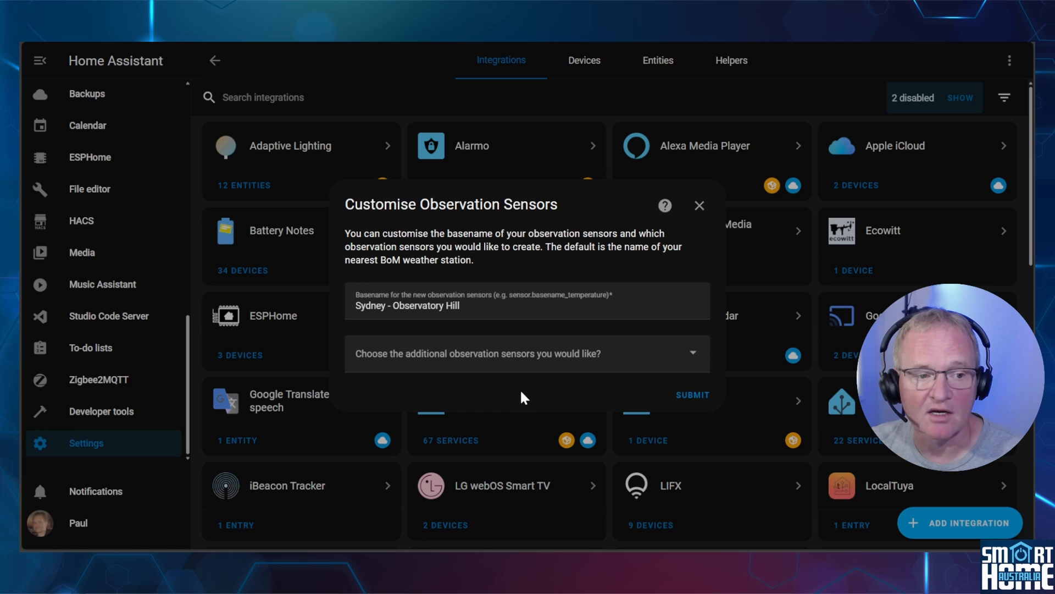
mouse_move(549, 367)
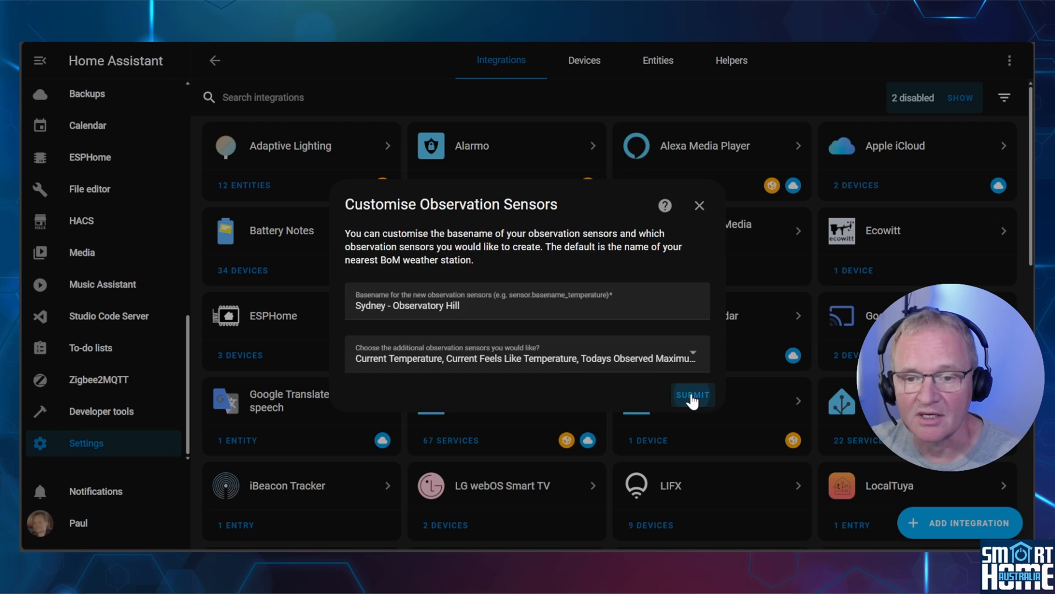
click(693, 394)
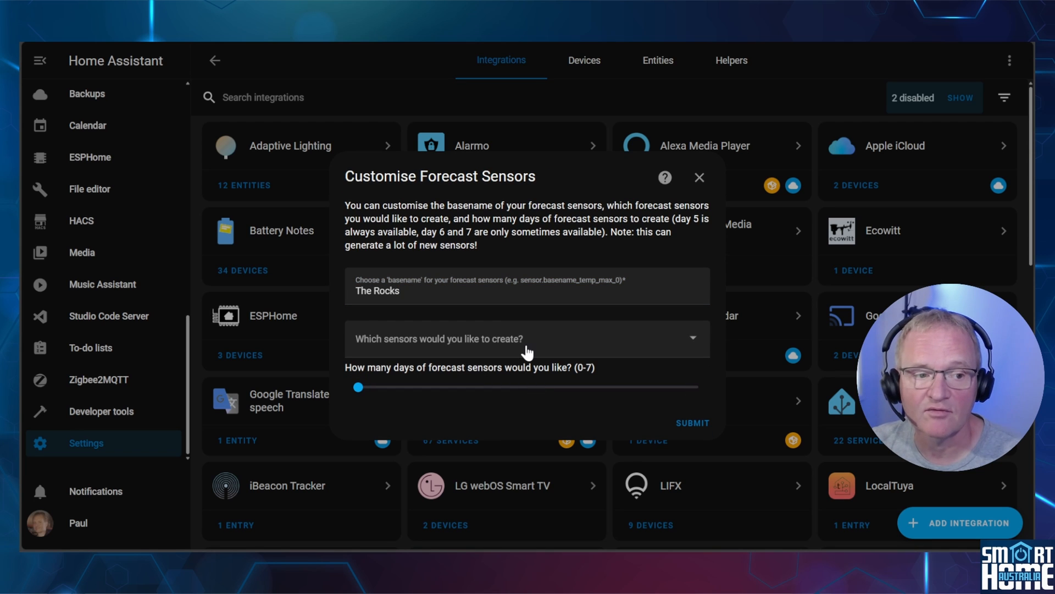
click(527, 339)
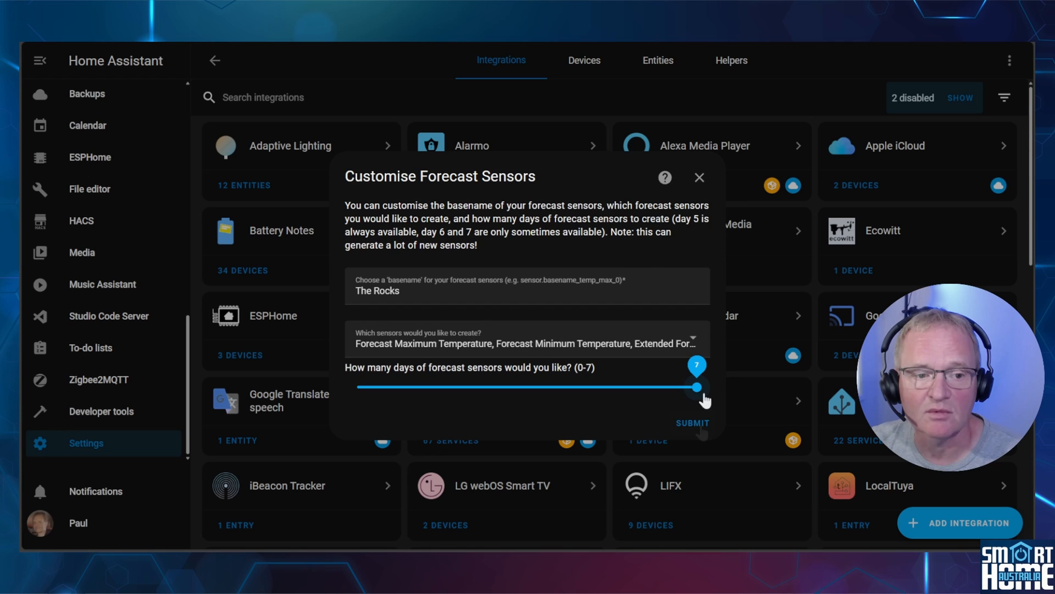
click(692, 423)
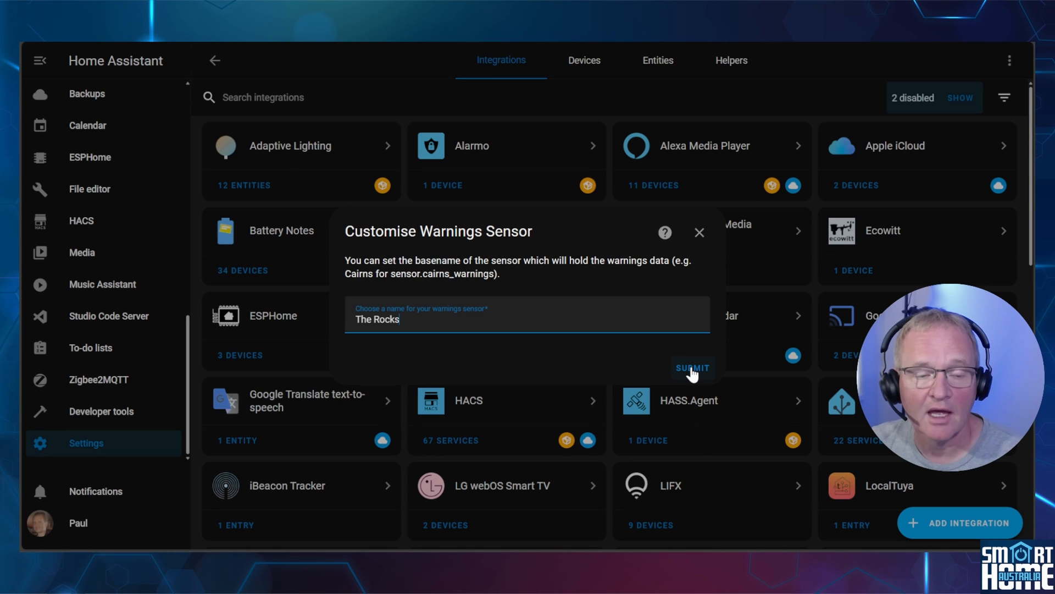
click(692, 368)
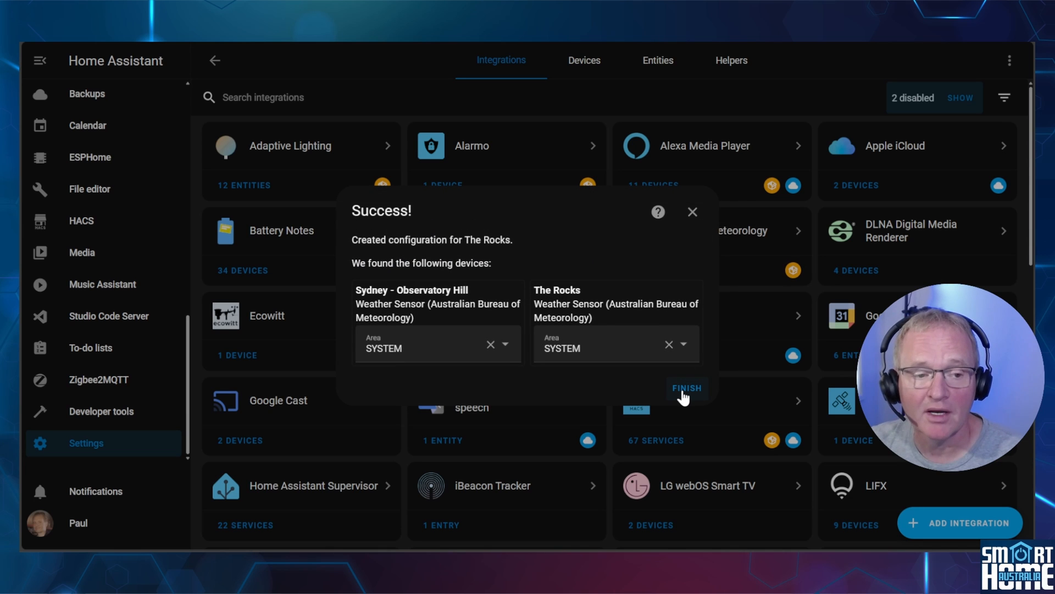
click(686, 388)
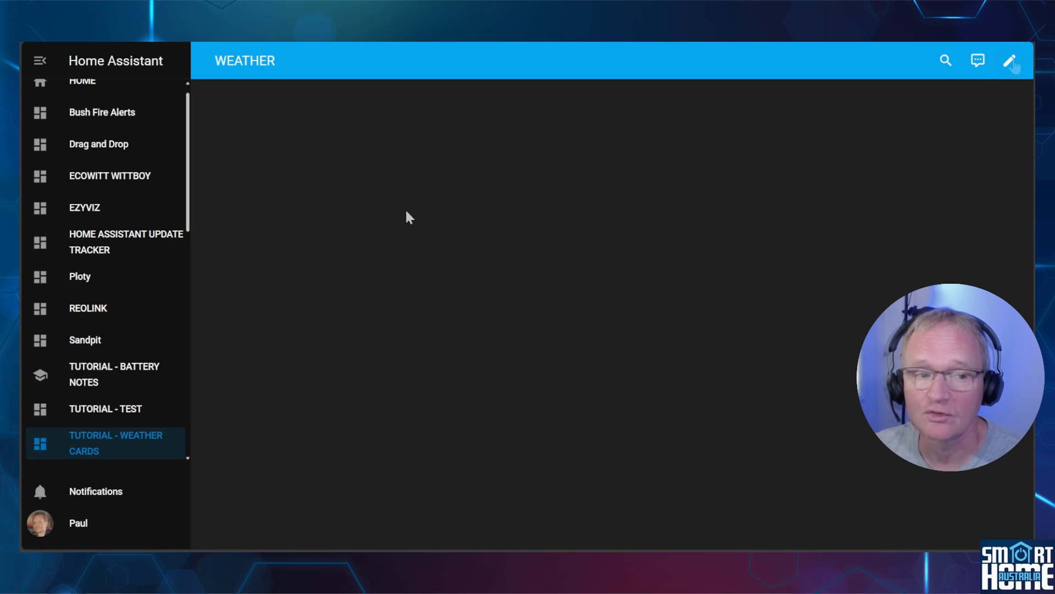
- Edit the weather dashboard and start adding a new card to the view
click(1009, 60)
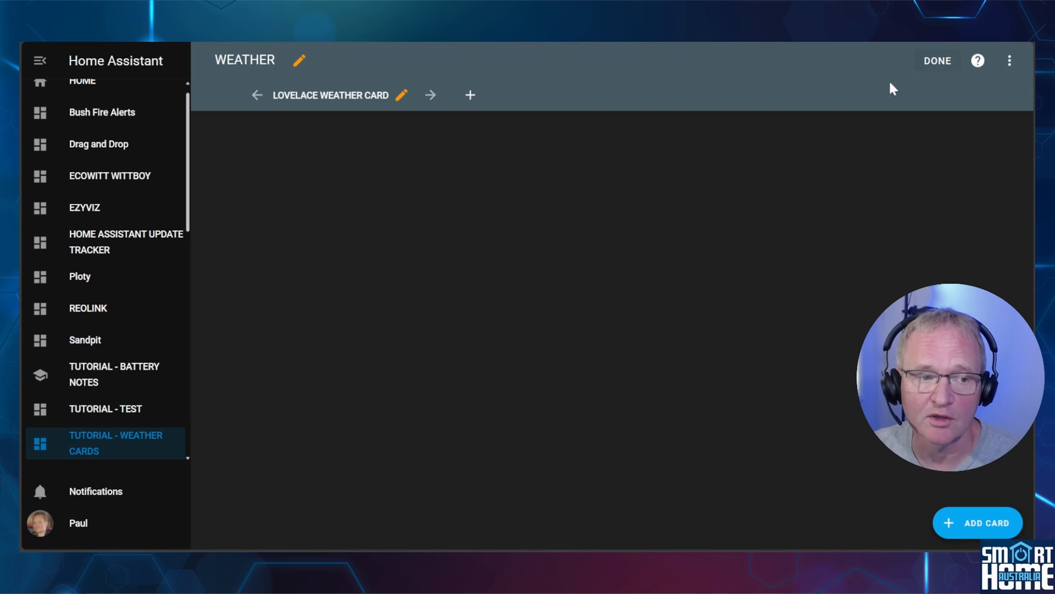
click(978, 522)
text(weather forecast)
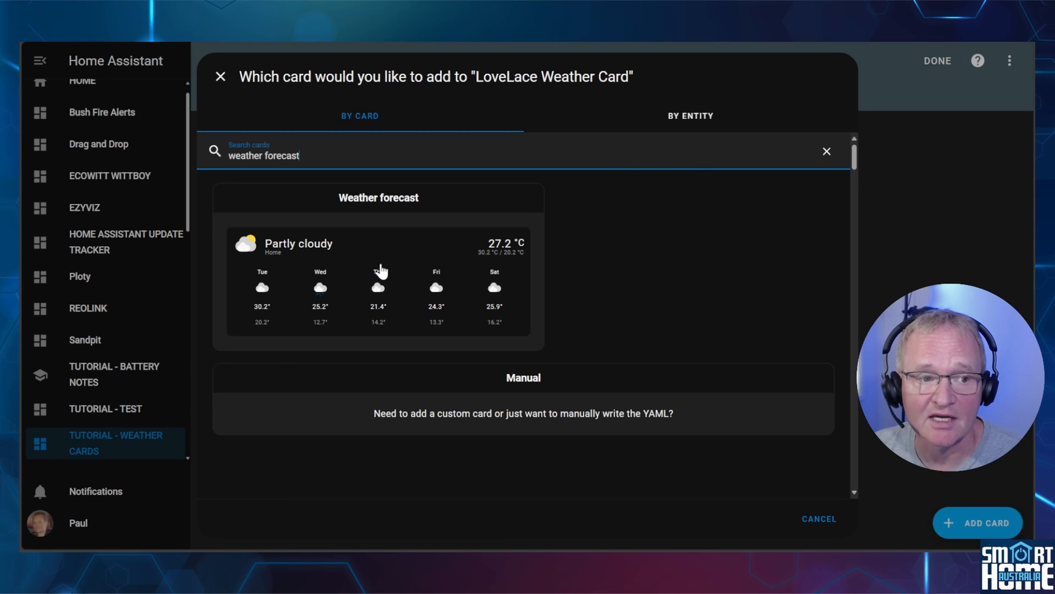
- Preview the Weather forecast card for Home in current-only, forecast-only and combined modes, then review weather entities
click(378, 269)
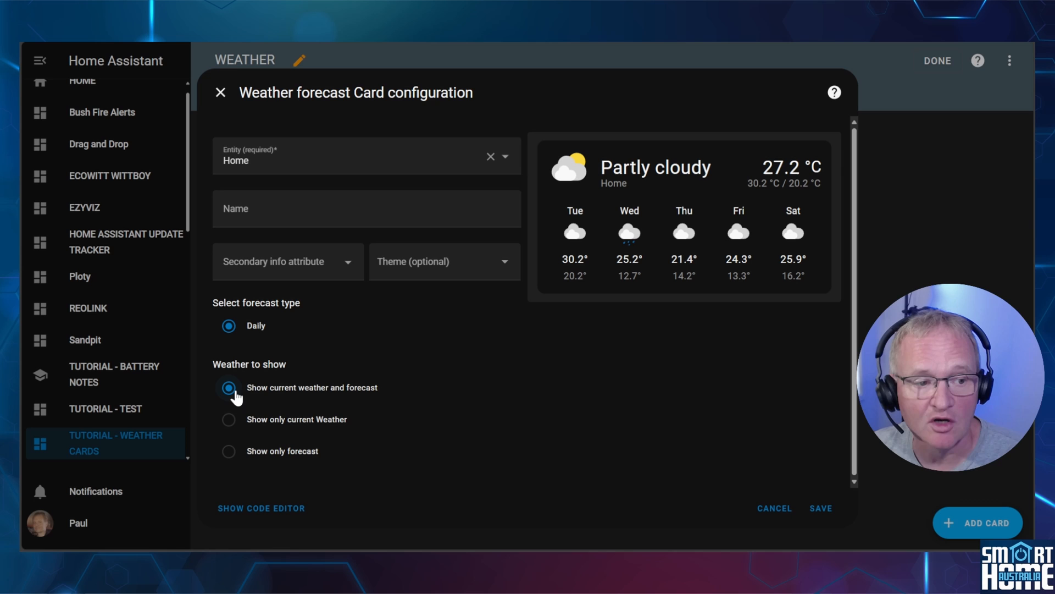
click(229, 419)
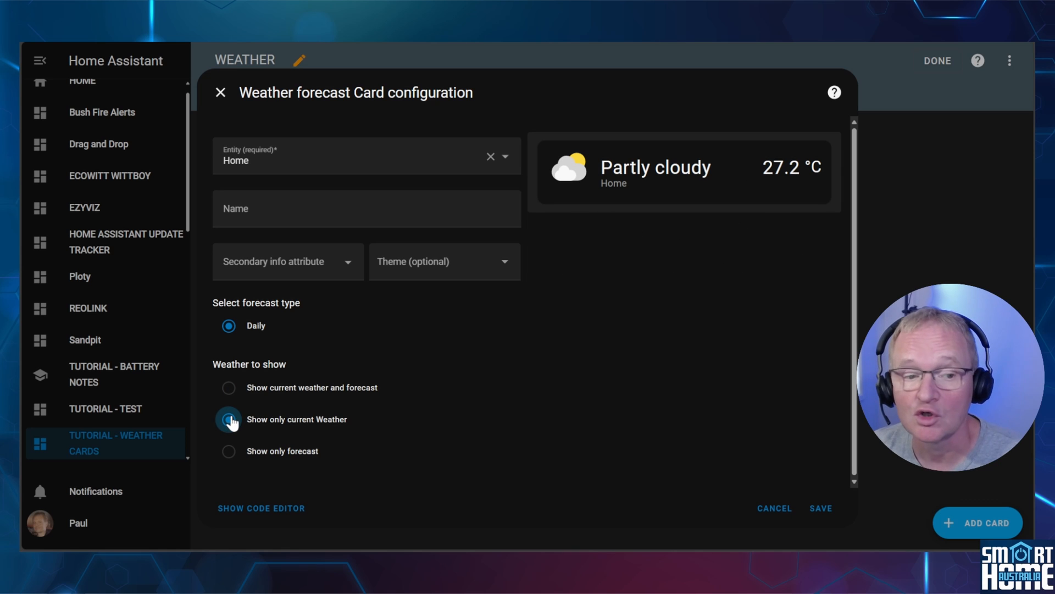
click(229, 451)
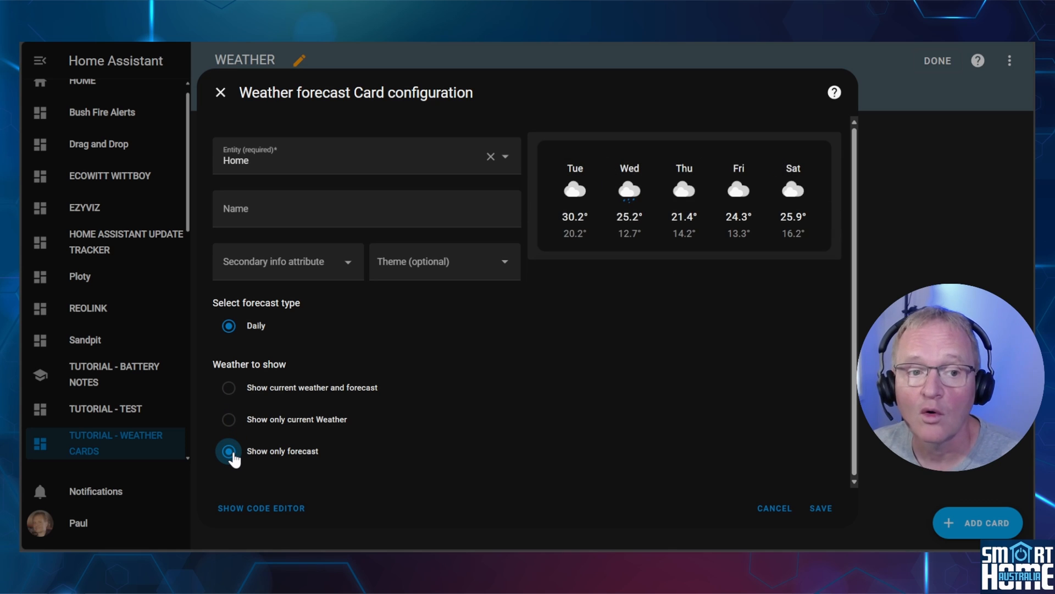
click(229, 387)
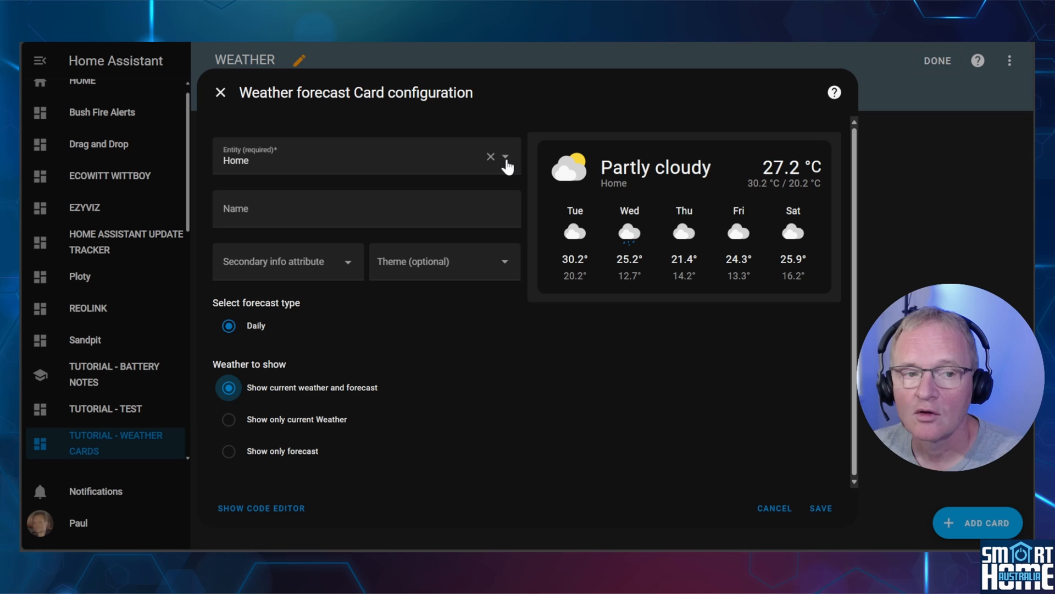
click(504, 160)
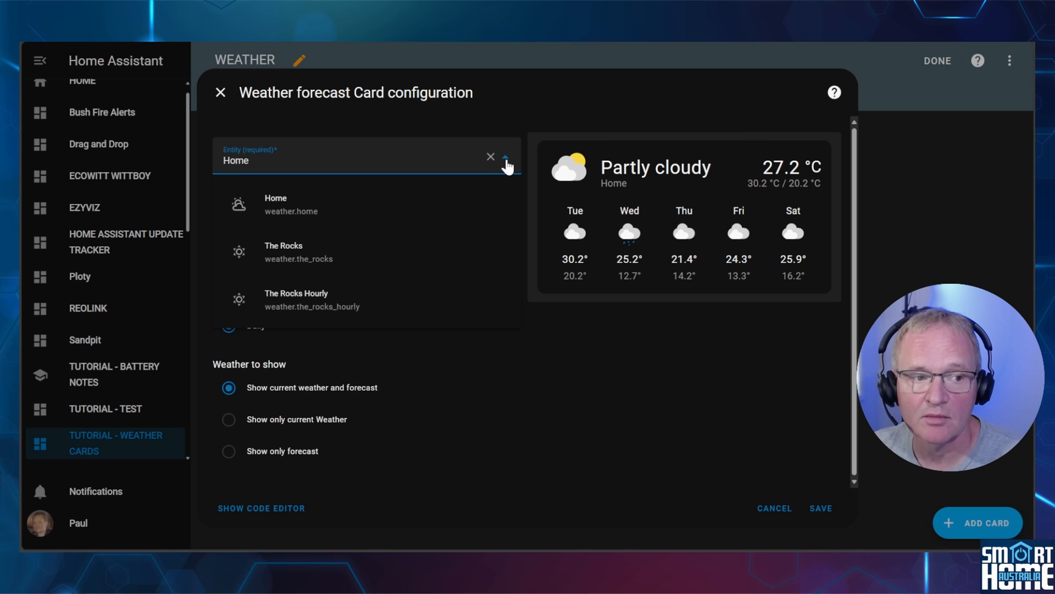
mouse_move(348, 219)
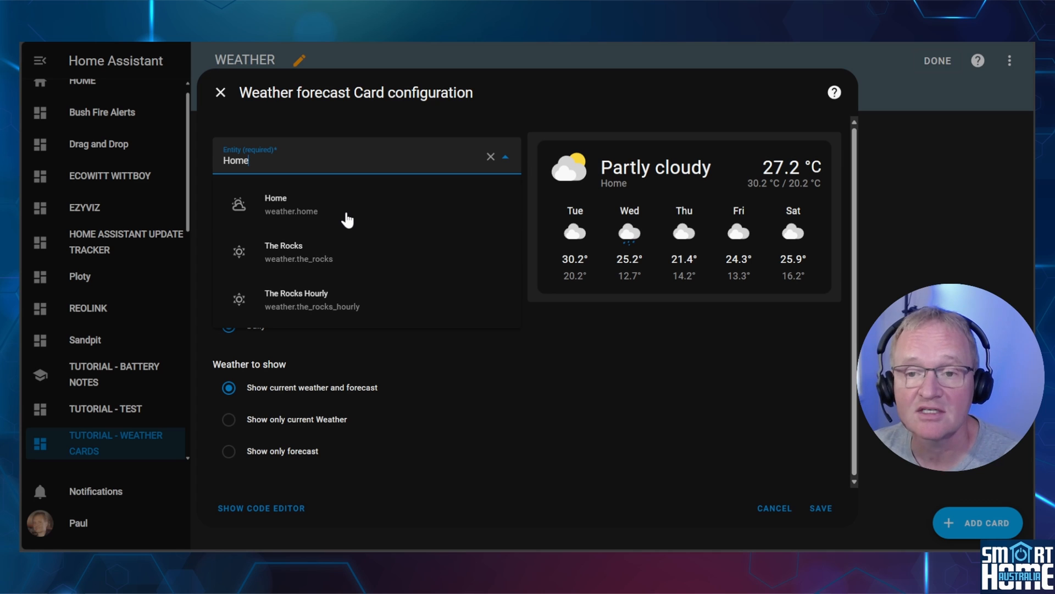
mouse_move(364, 208)
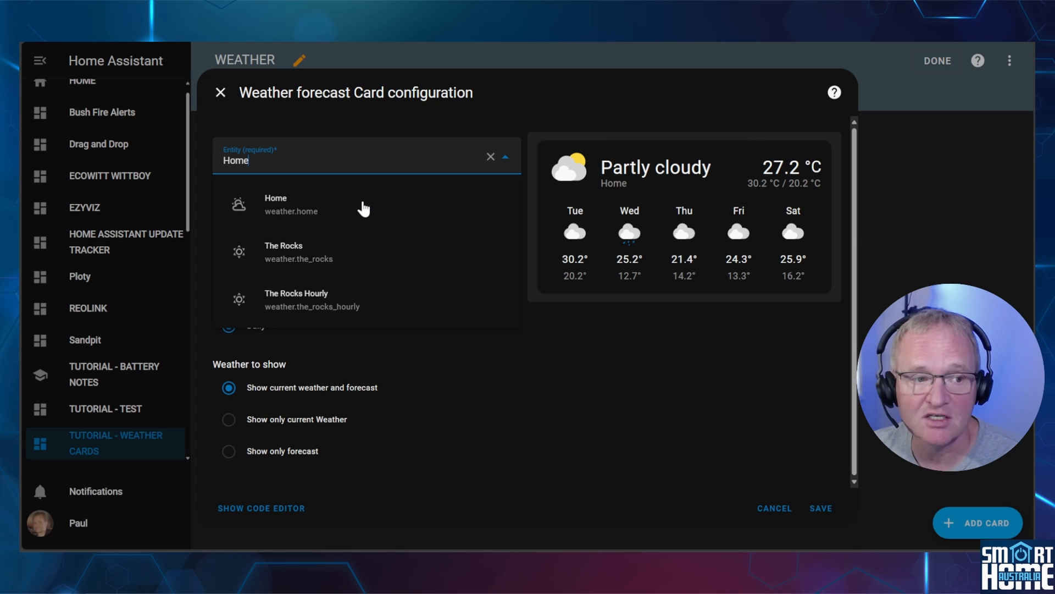
mouse_move(348, 257)
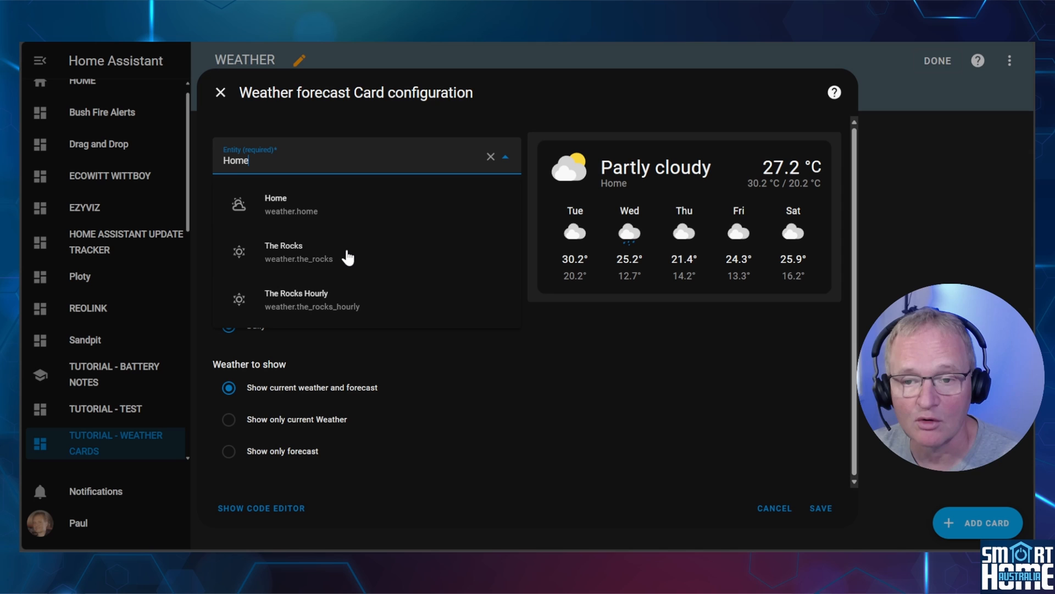
mouse_move(340, 305)
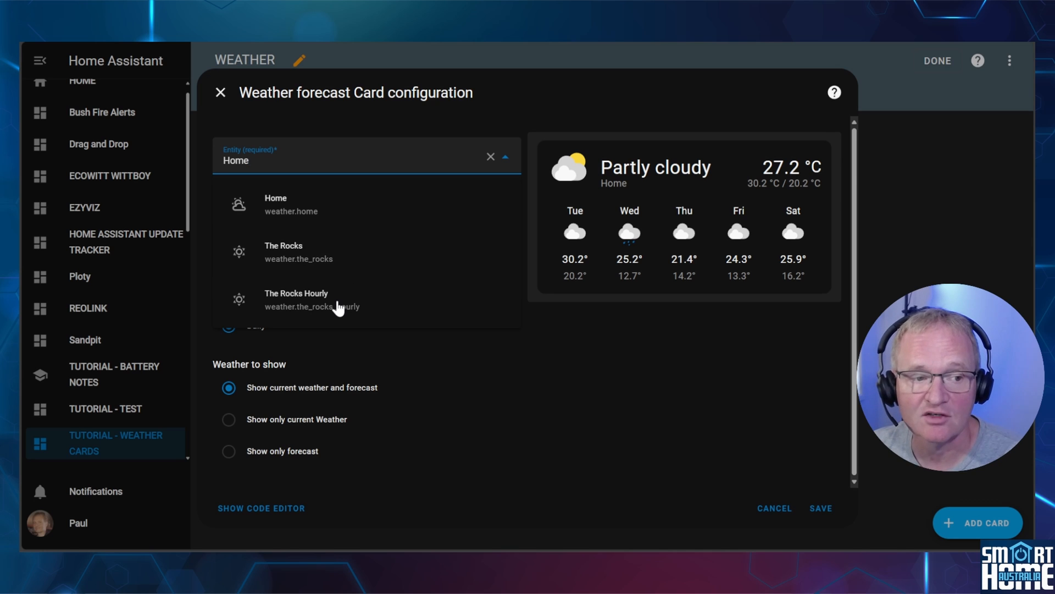
click(296, 299)
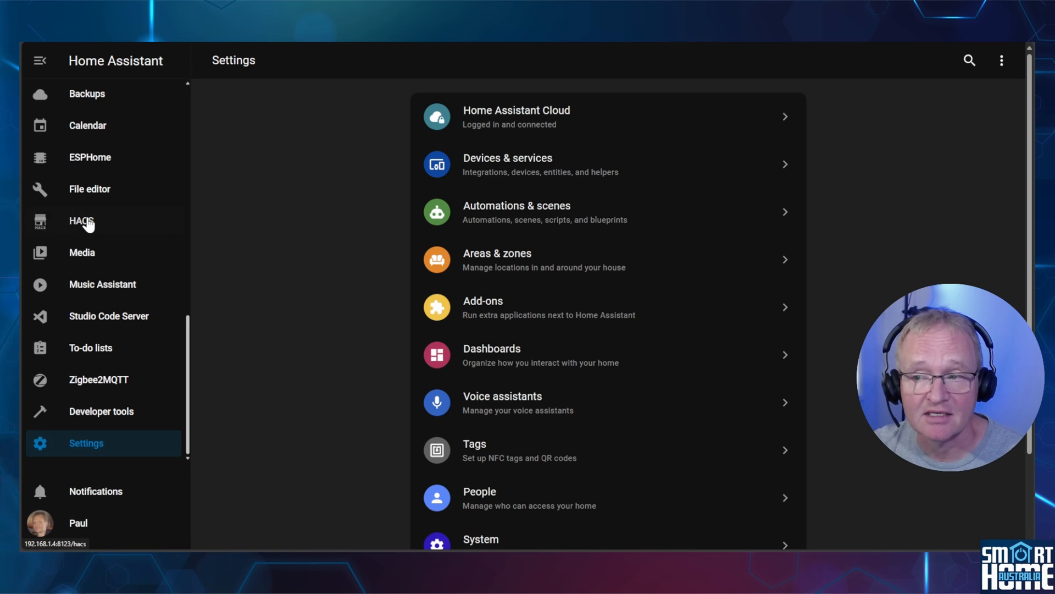
- Download Simple Weather Card from HACS, reload, and return to the Tutorial - Weather Cards dashboard
click(80, 221)
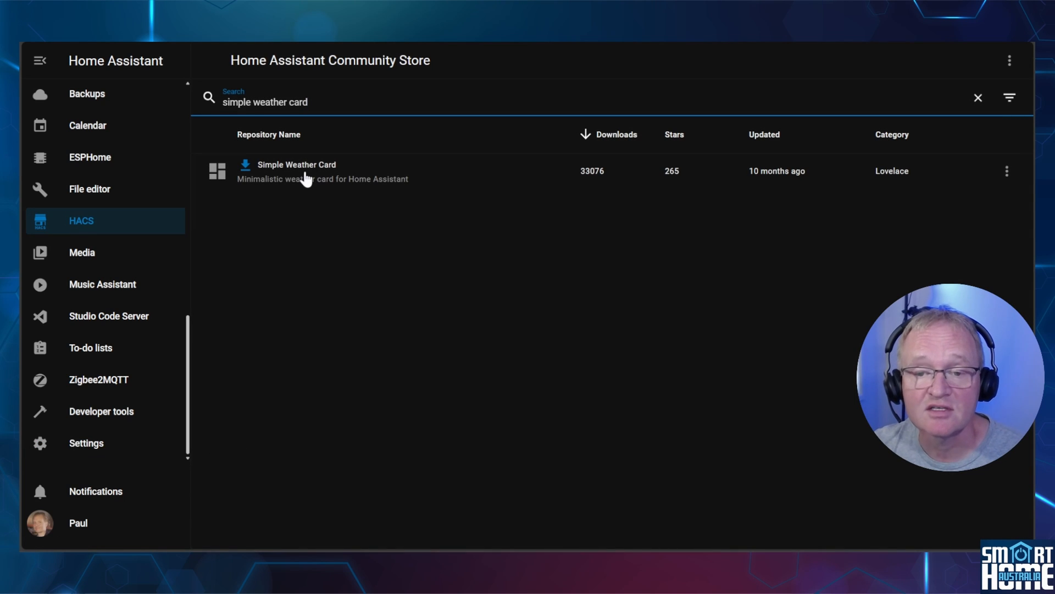
click(296, 172)
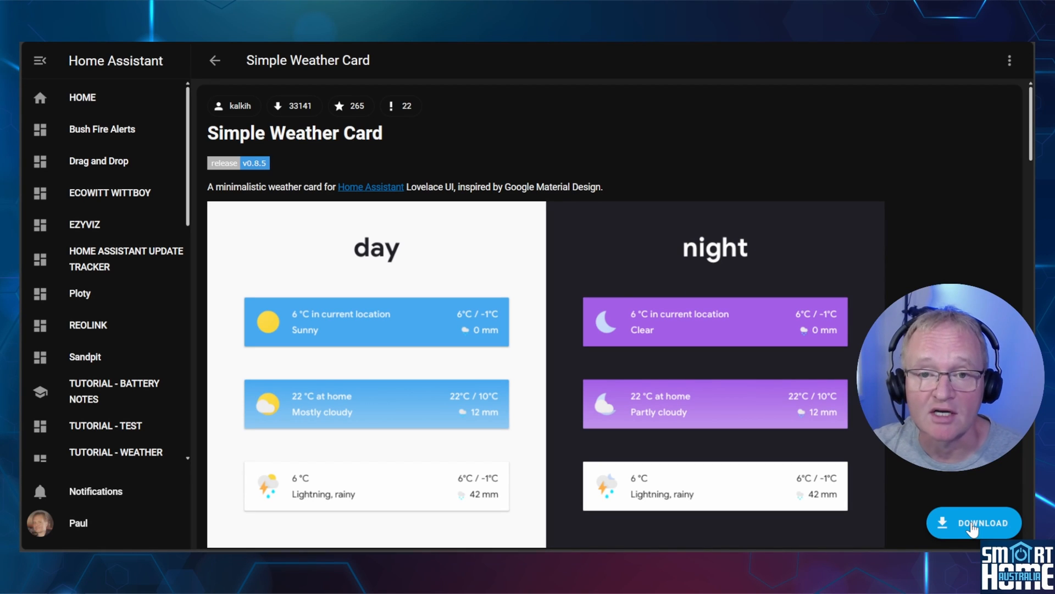
click(974, 523)
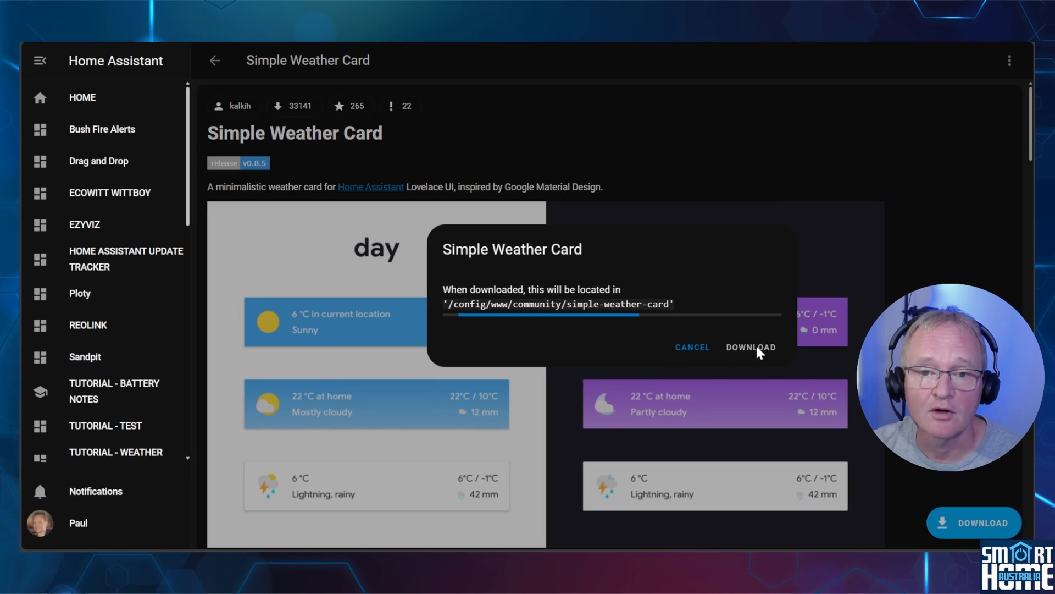
click(751, 346)
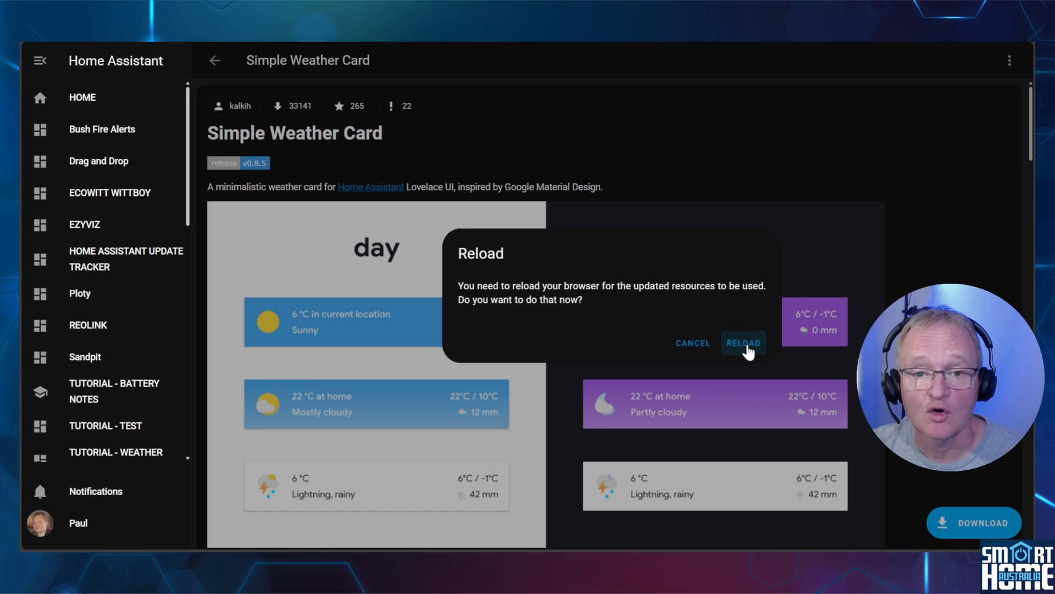
click(743, 343)
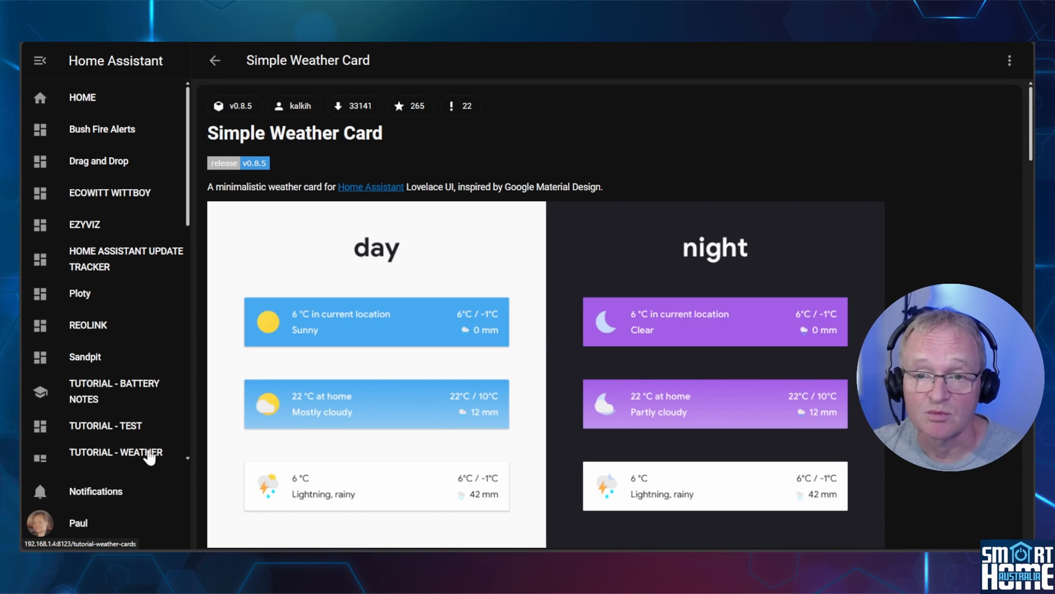
click(115, 452)
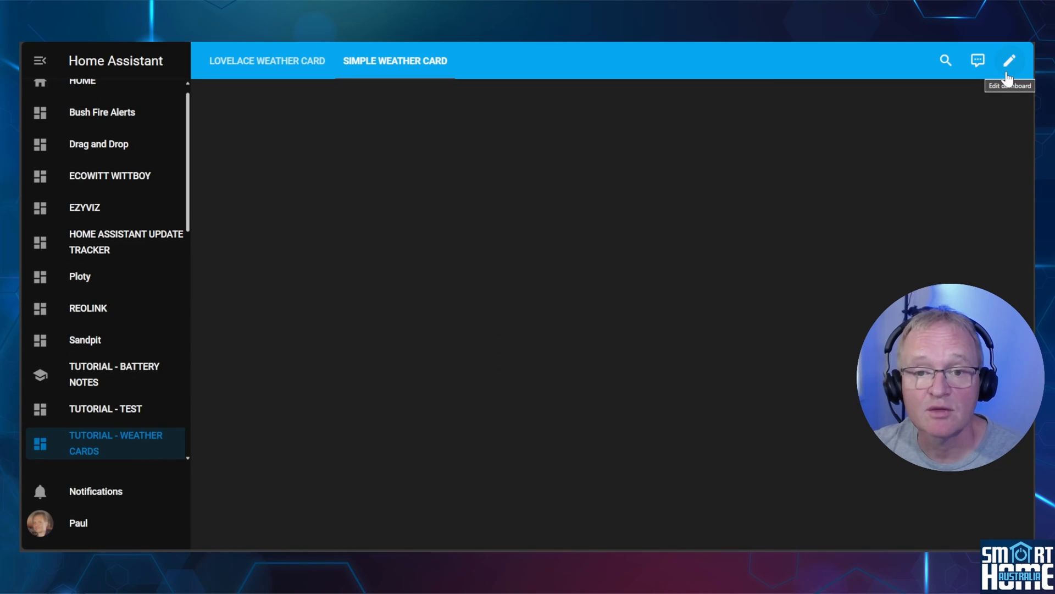
- Edit the dashboard and add a Custom: Simple Weather Card to the view
click(1009, 61)
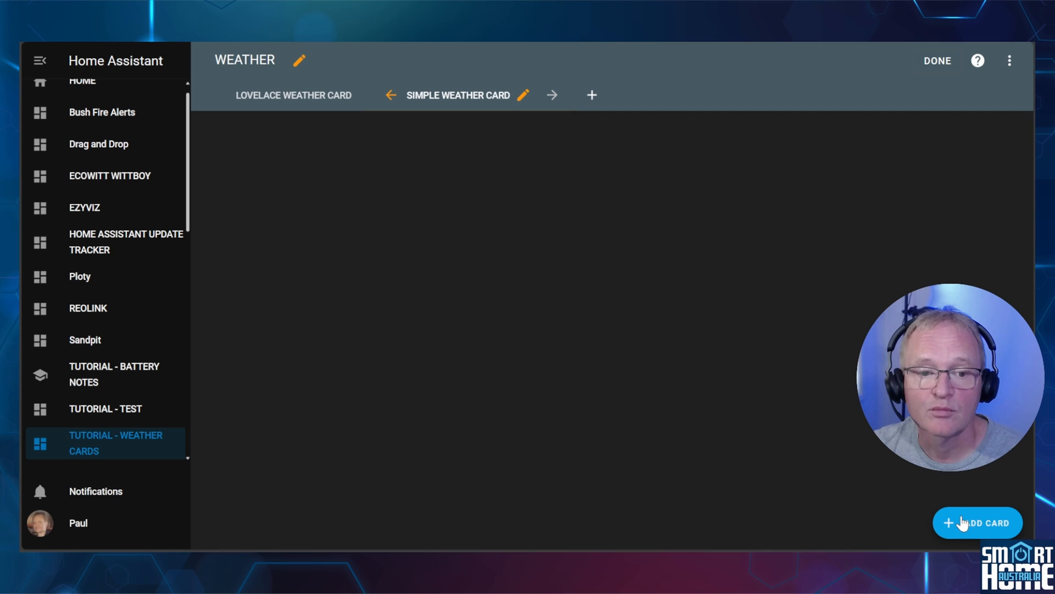
click(977, 522)
text(simple weather card)
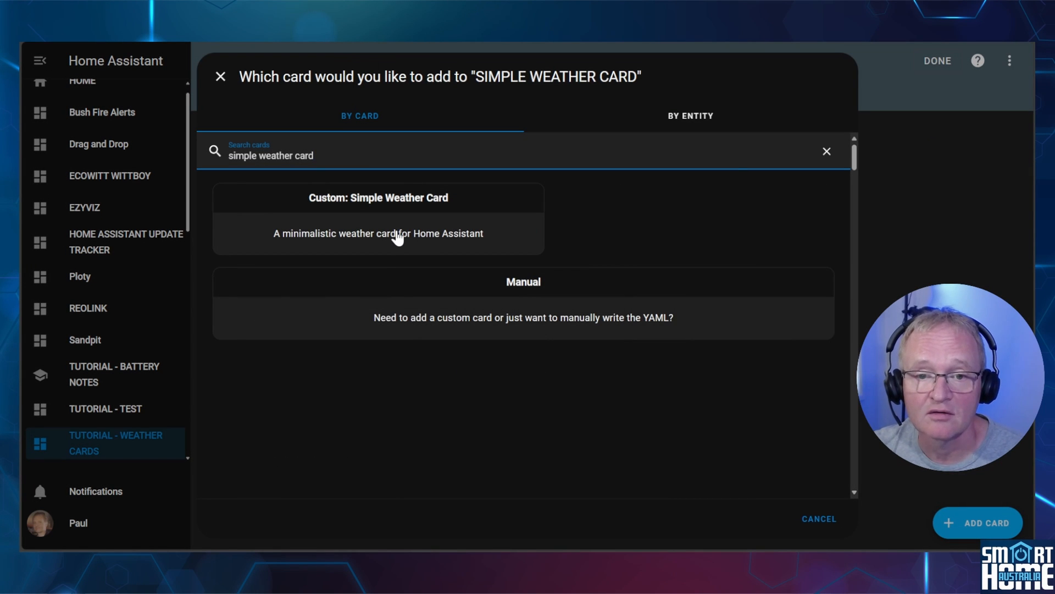
click(378, 197)
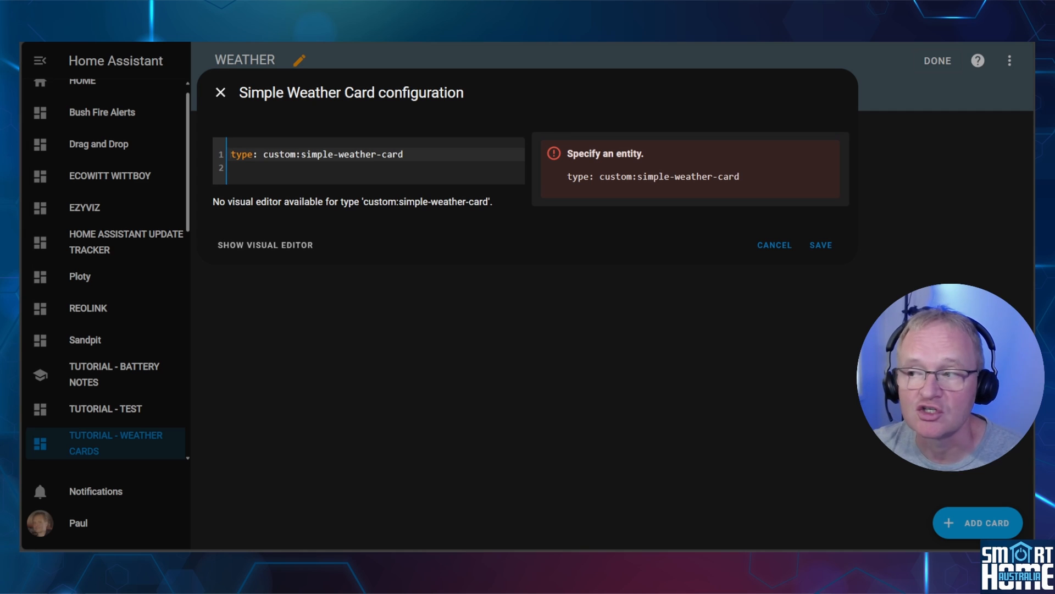
- Set the card's YAML entity to weather.the_rocks, picked from autocomplete
text(entity: weather.the_rocks)
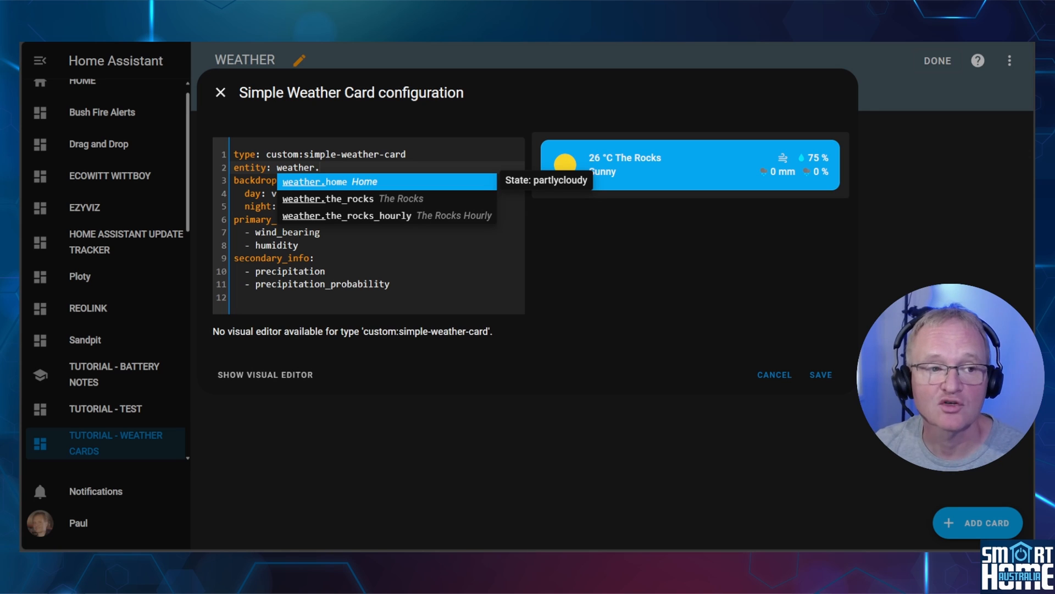
click(820, 373)
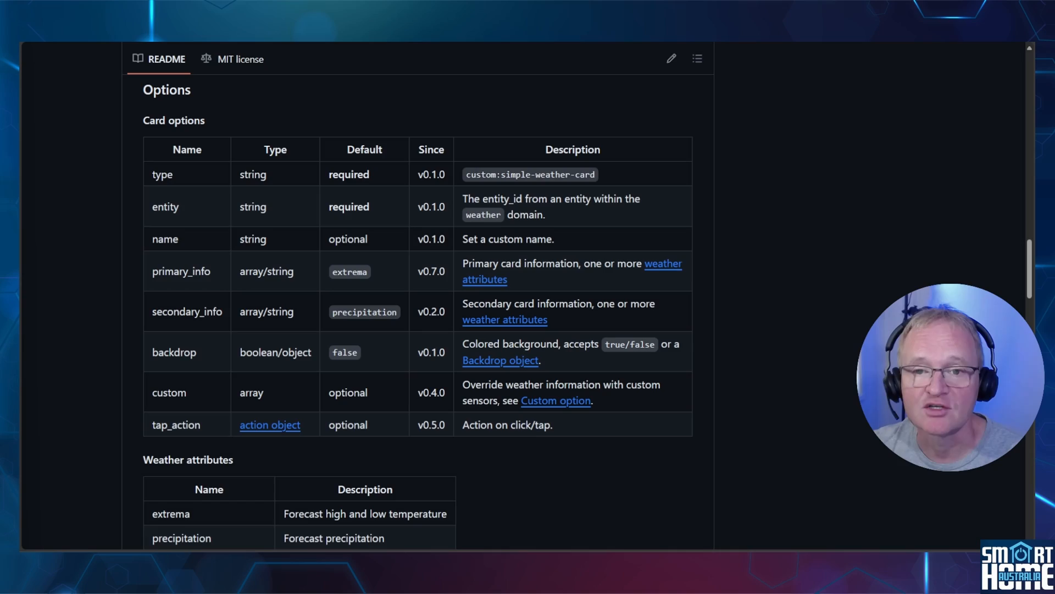
- Review the Simple Weather Card options table in the GitHub README, then return to Settings
scroll(up, 3)
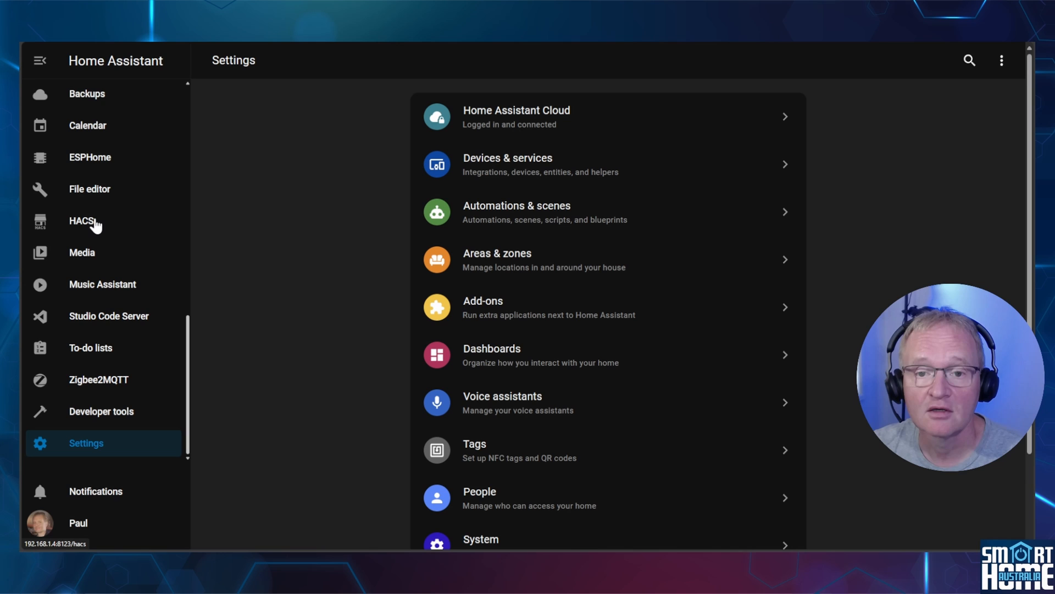
- Download the Weather Radar Card repository from HACS and reload the frontend resources
click(82, 221)
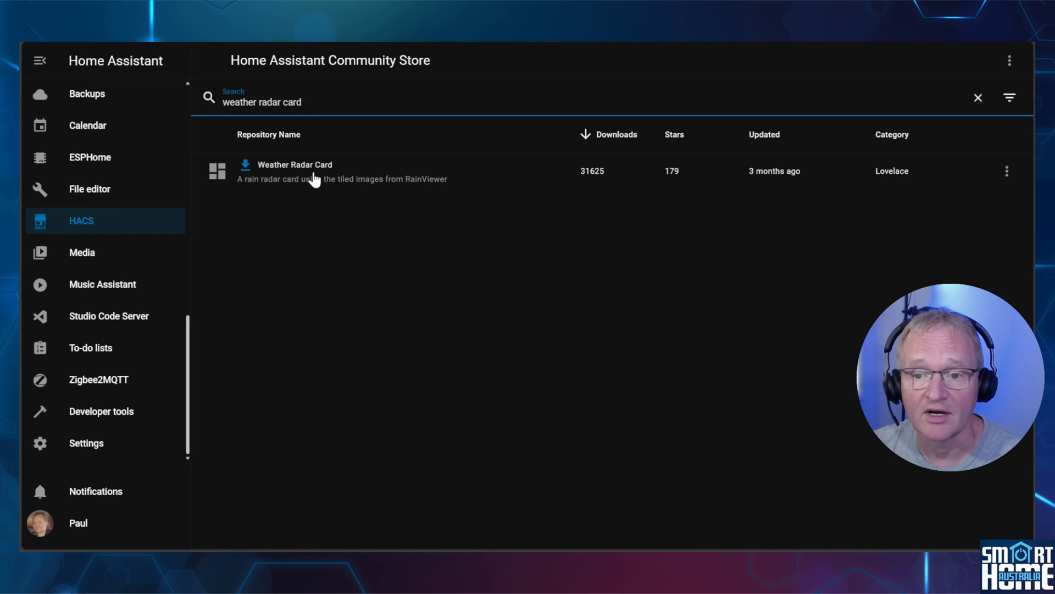
click(294, 164)
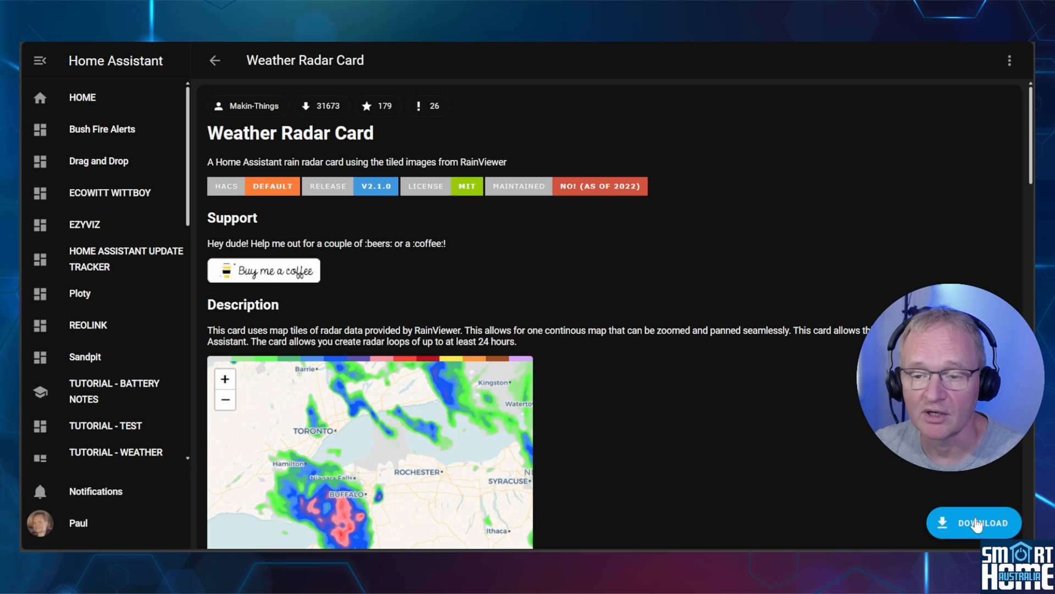
click(973, 522)
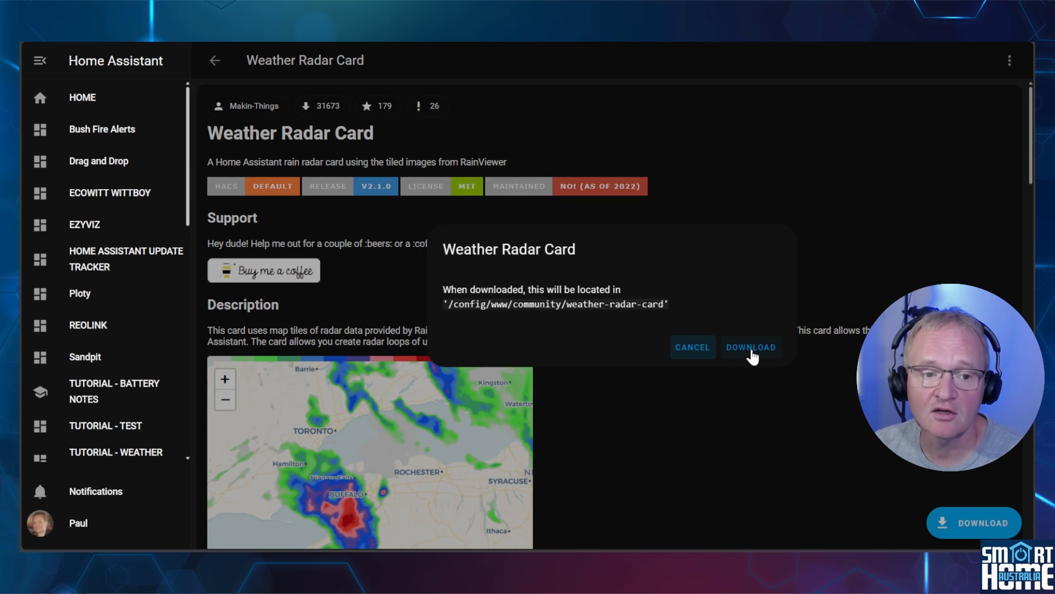
click(751, 347)
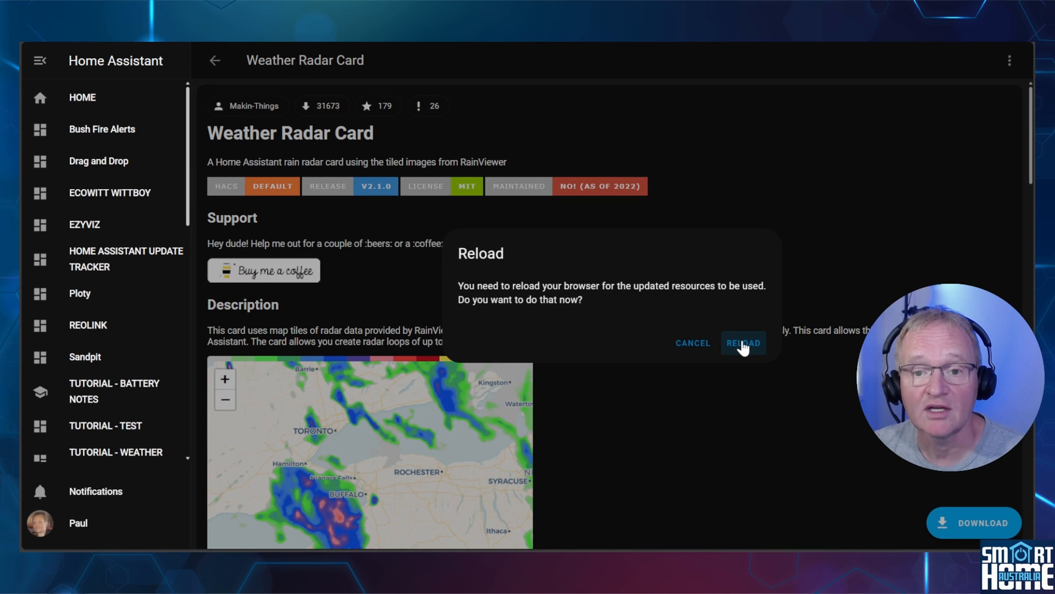
click(743, 343)
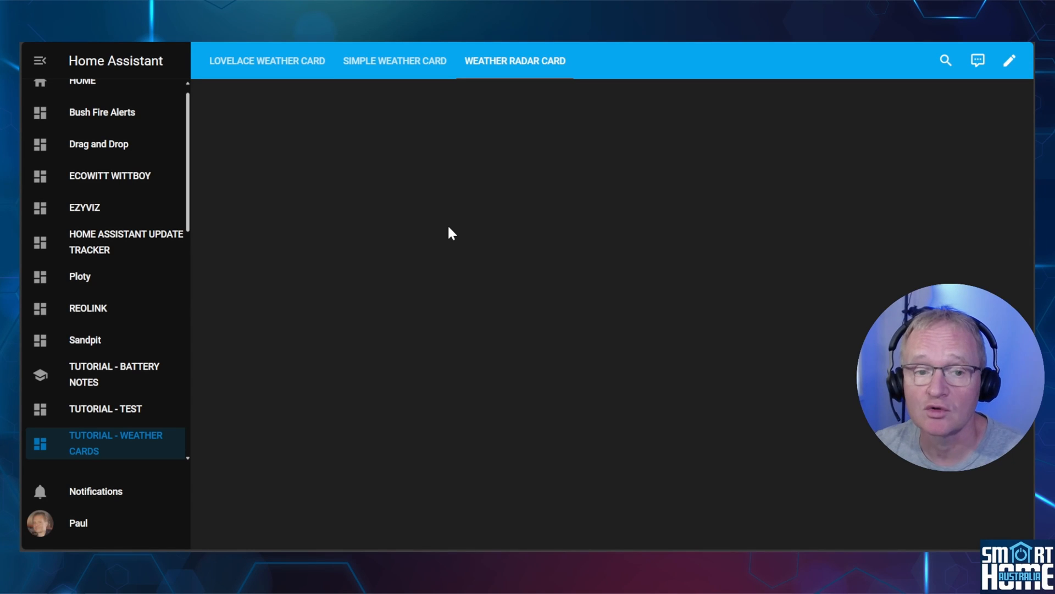
mouse_move(1009, 61)
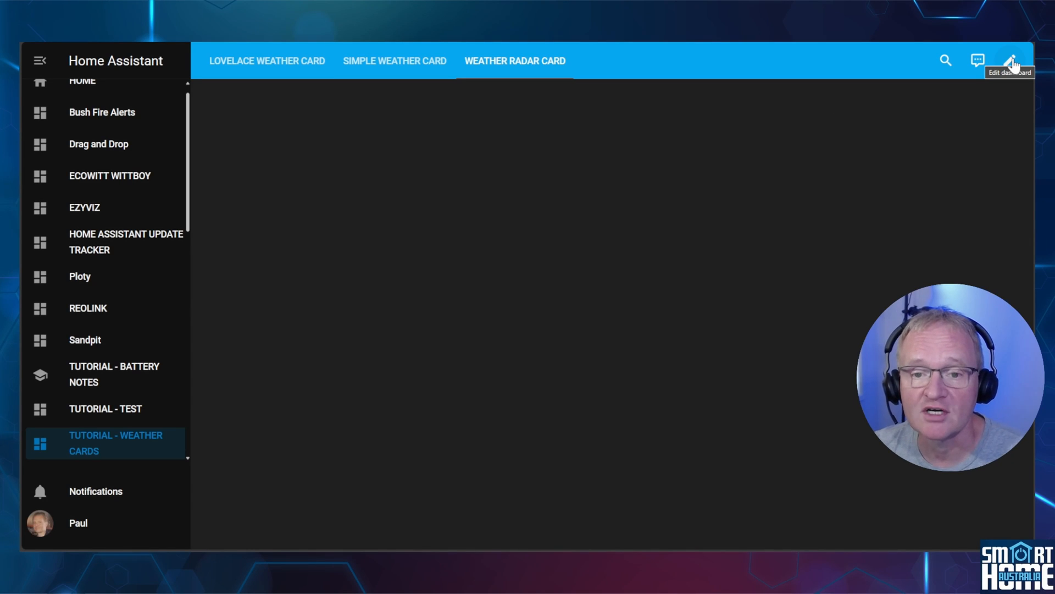
- Add a Custom: Weather Radar Card to the dashboard, previewing rain radar over Sydney
click(1013, 61)
text(weather radar card)
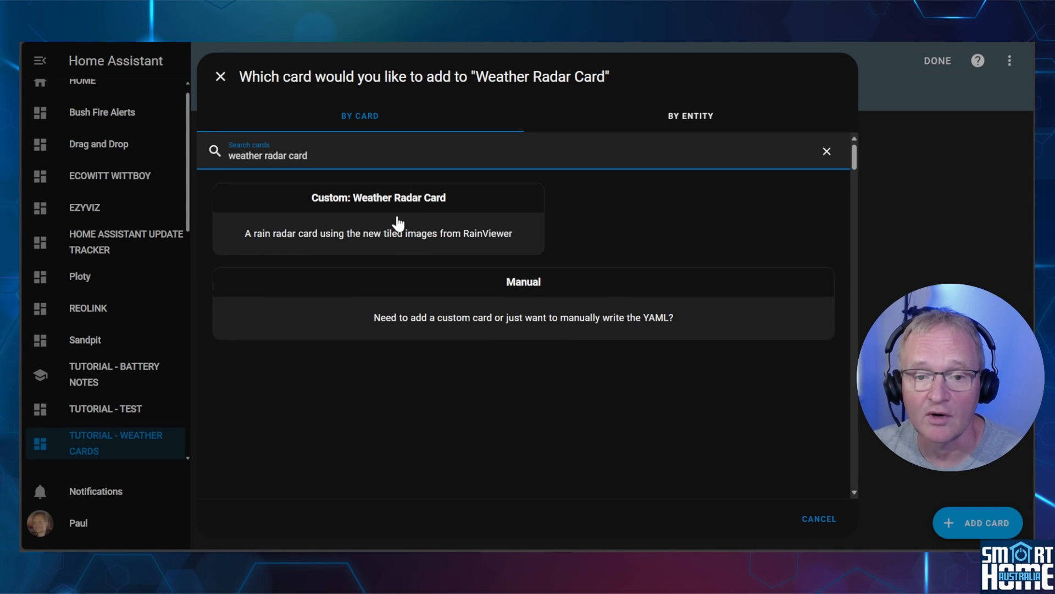
click(379, 197)
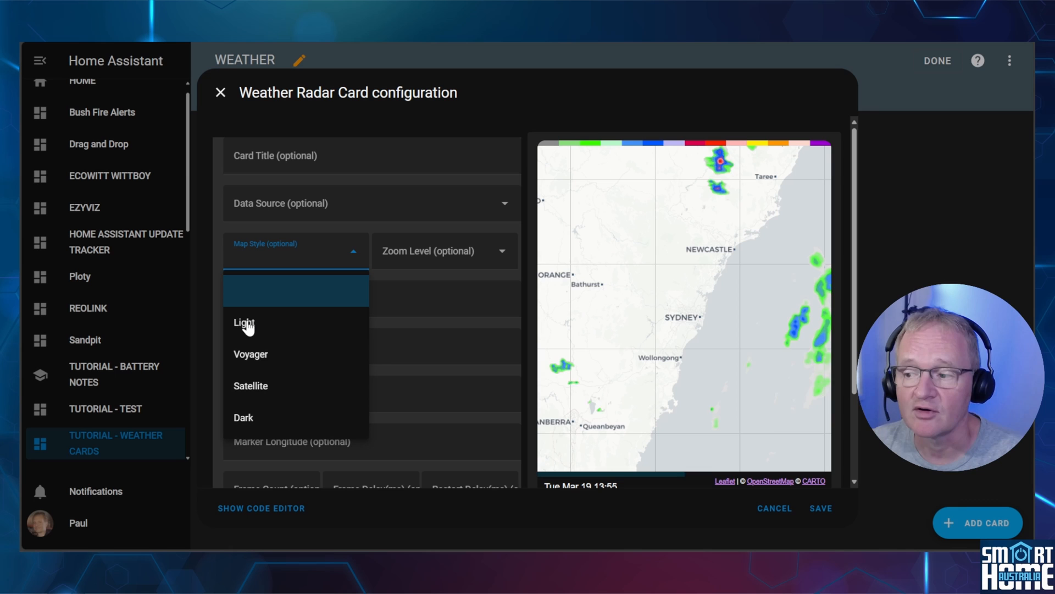
- Try Light and Satellite map styles, keep Dark, and set the radar zoom level to 10
click(251, 354)
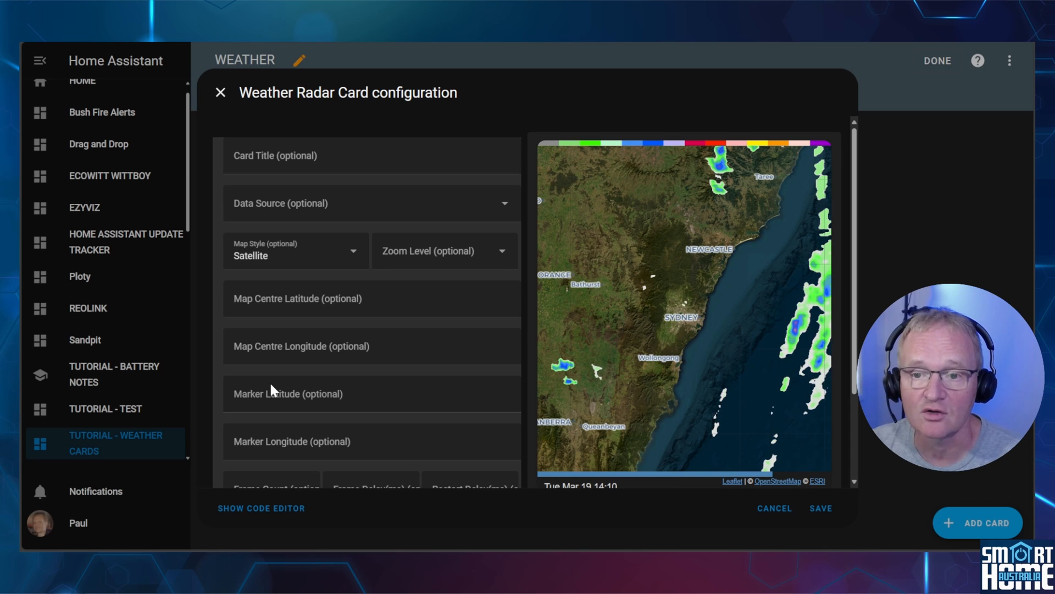
click(295, 255)
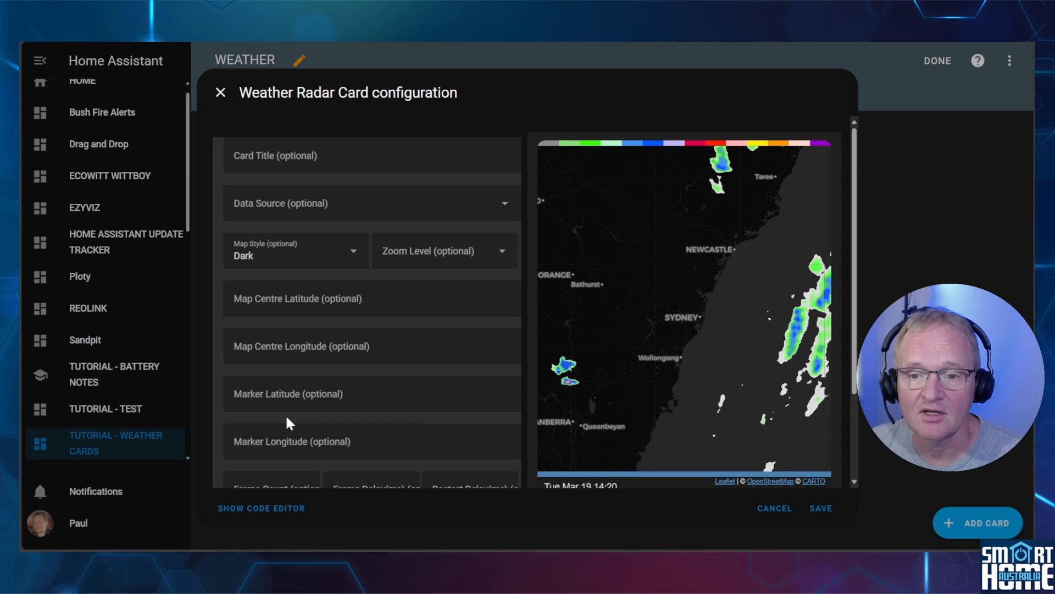
scroll(down, 3)
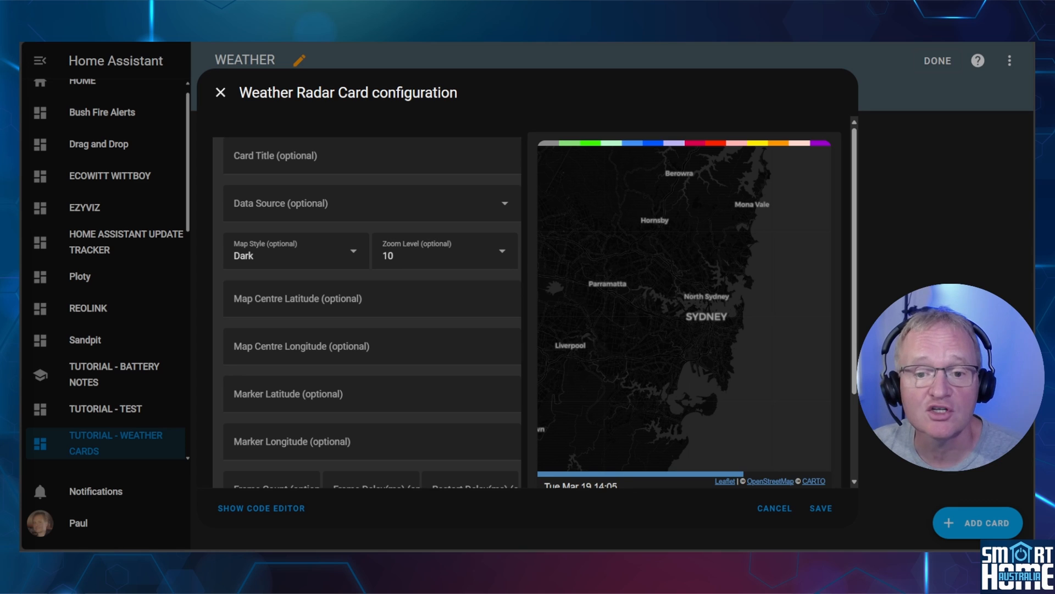
scroll(down, 3)
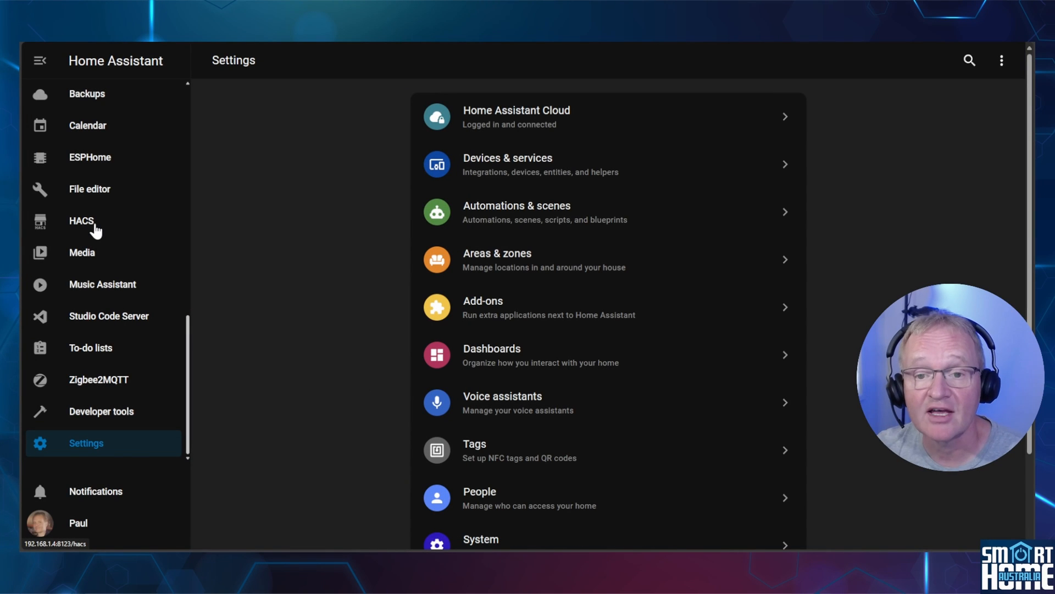
- Download the Platinum Weather Card repository from HACS and reload the frontend resources
click(80, 219)
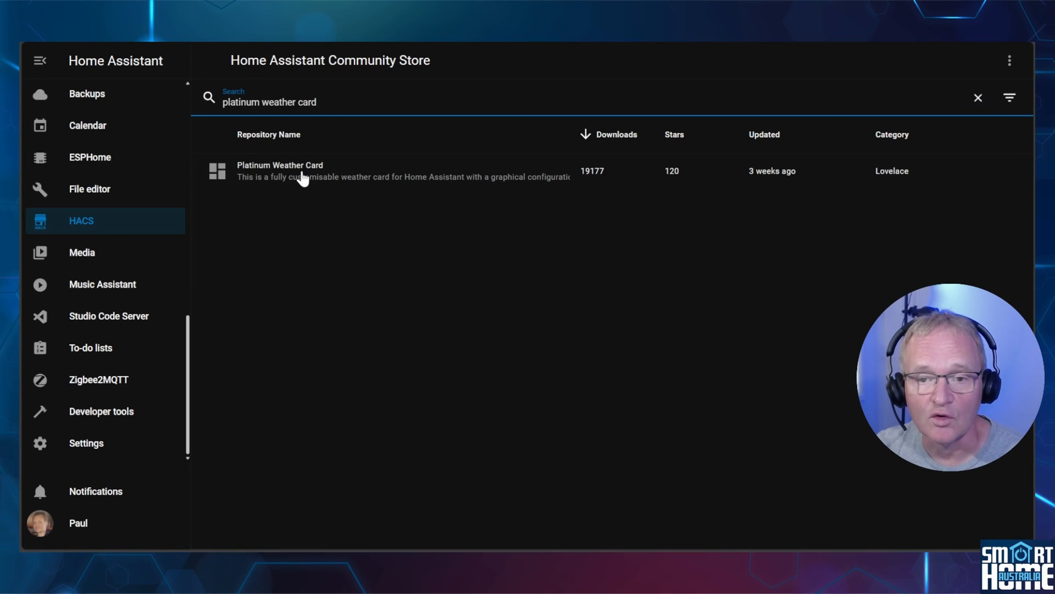
click(281, 170)
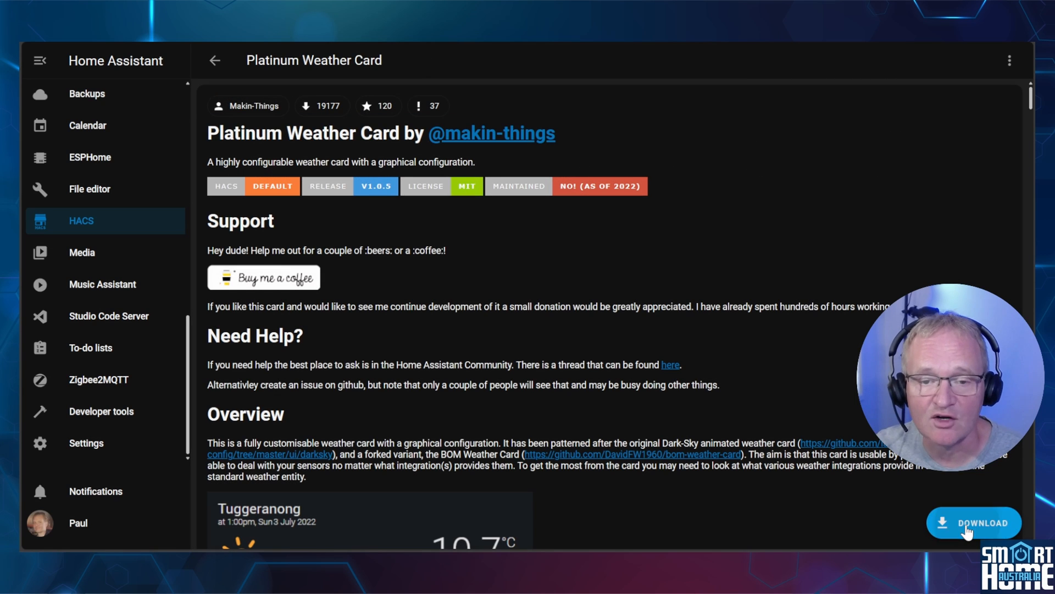
click(973, 522)
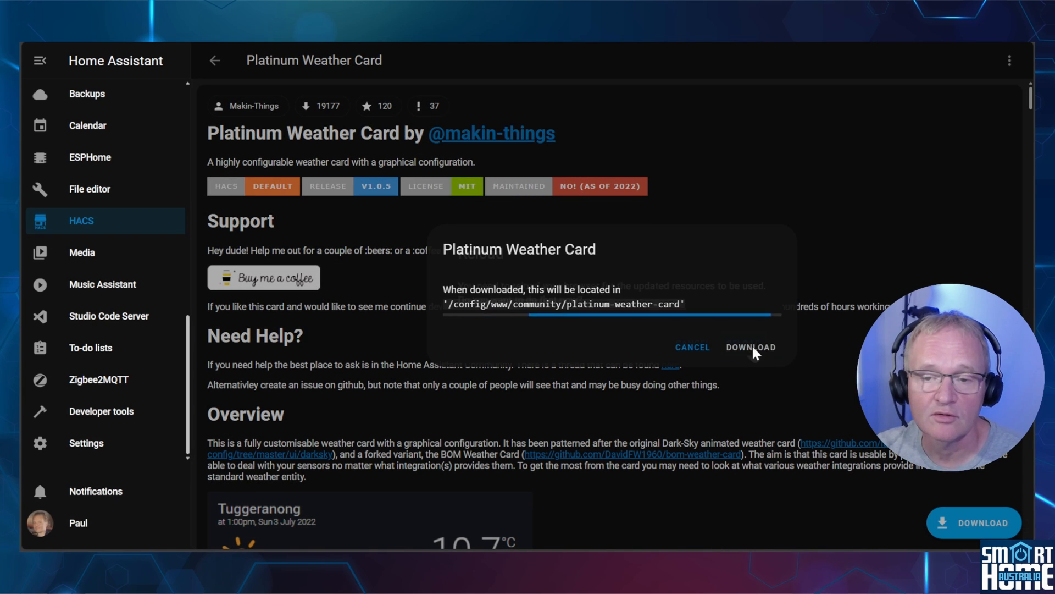
click(751, 346)
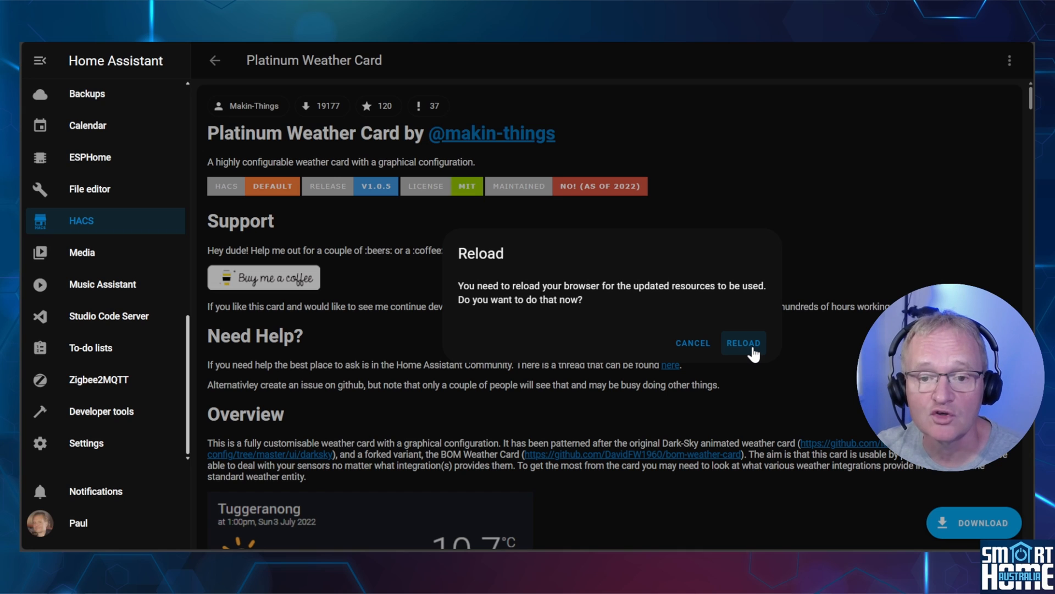
click(743, 343)
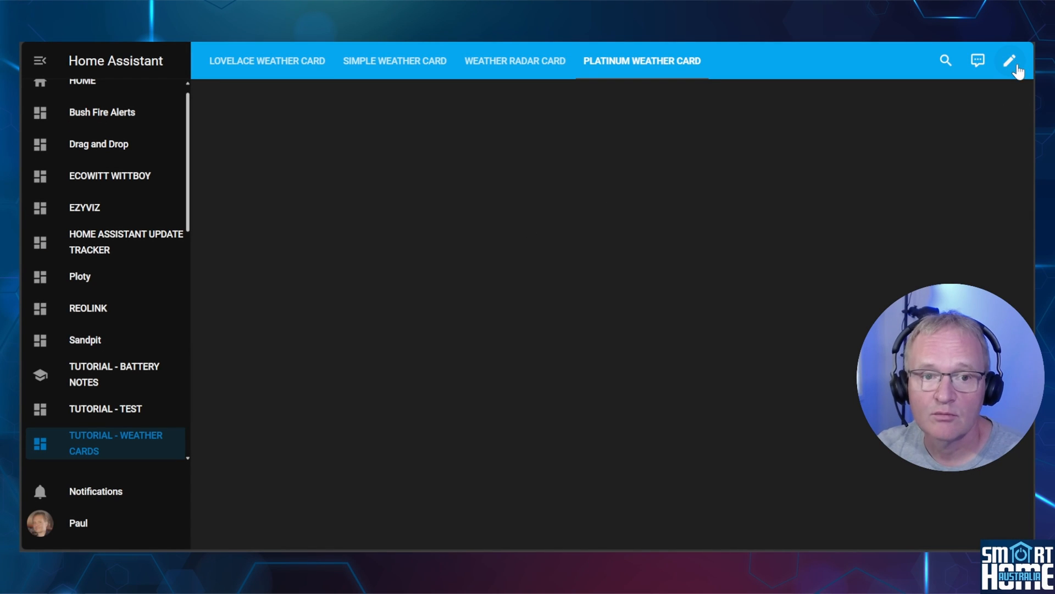
- Add a Platinum Weather Card to the view, showing its four-section configuration editor
click(1009, 61)
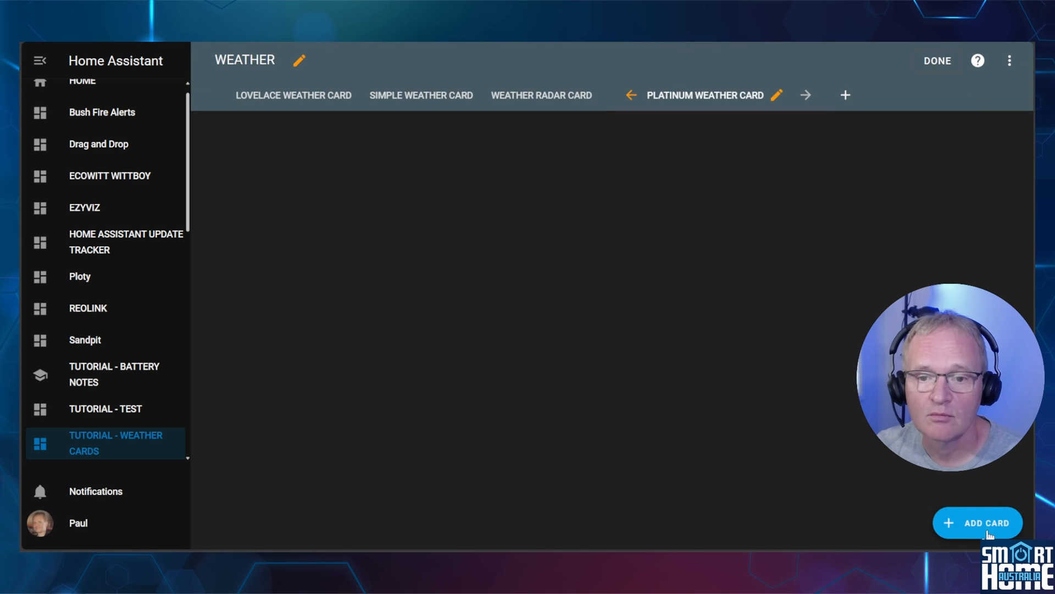
click(976, 522)
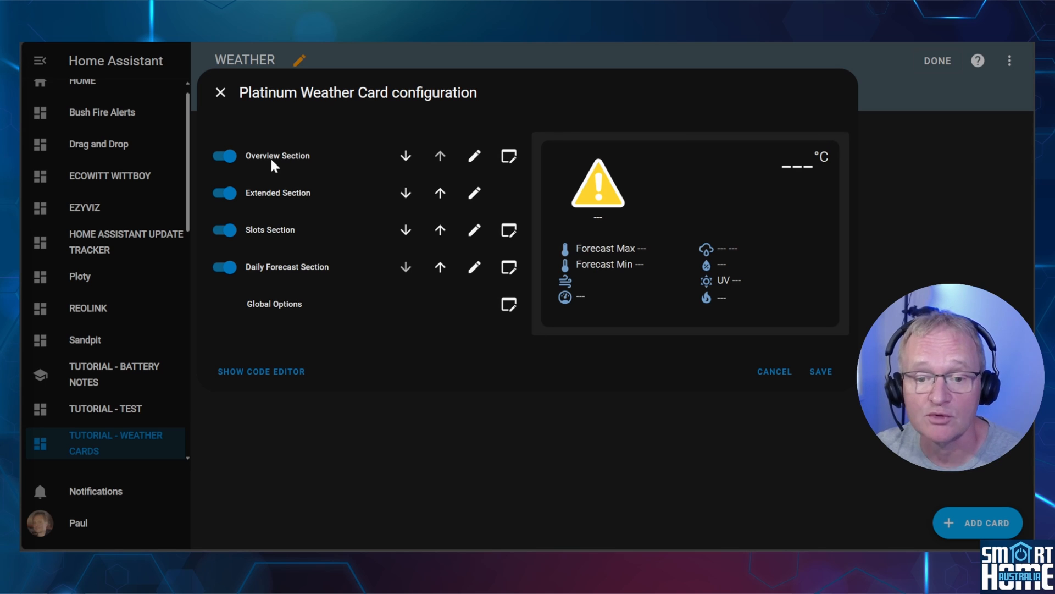
mouse_move(413, 174)
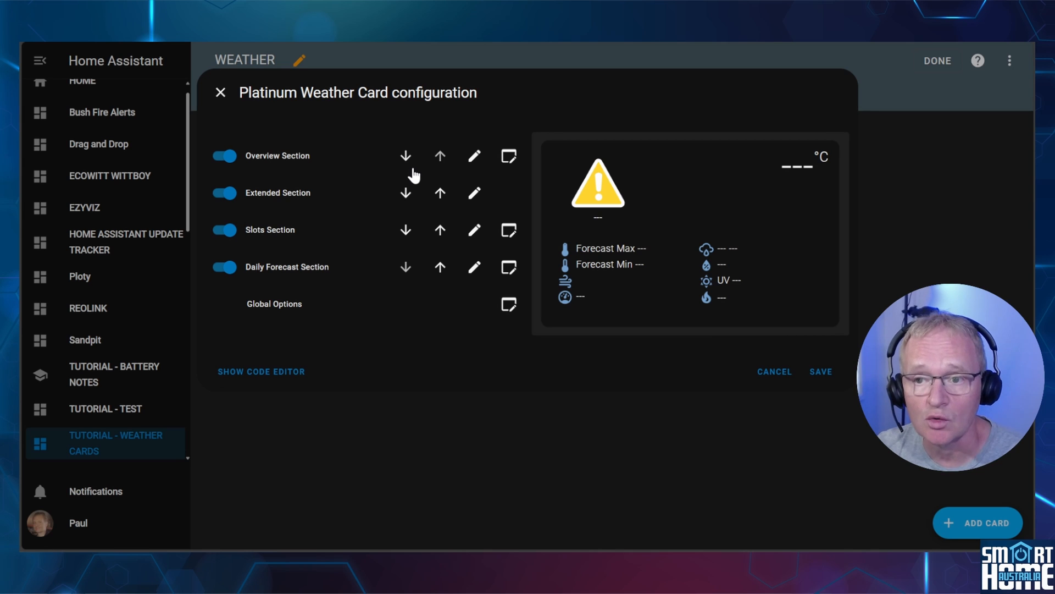
mouse_move(475, 167)
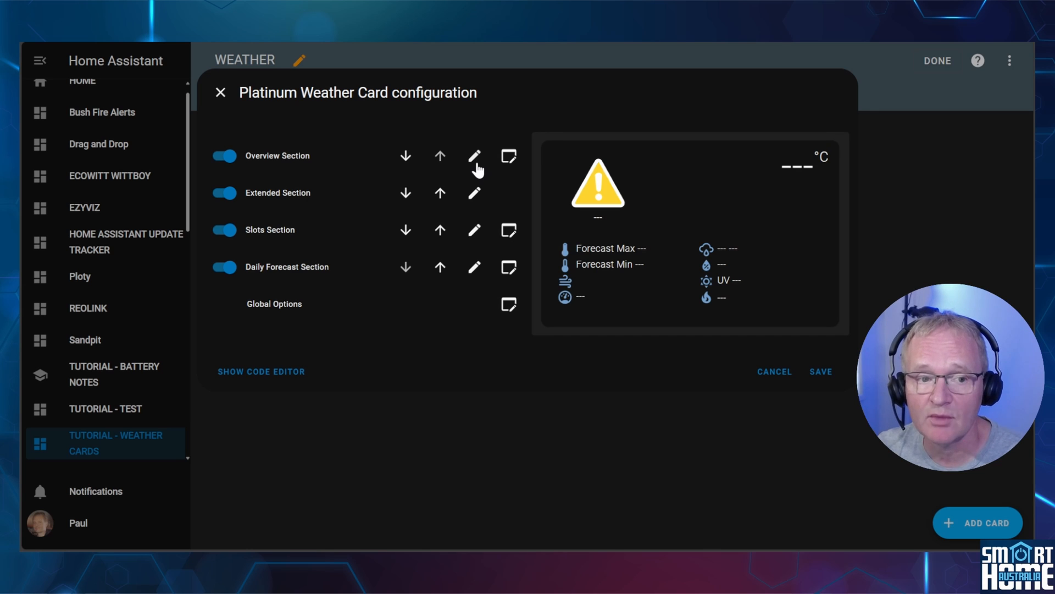
mouse_move(510, 173)
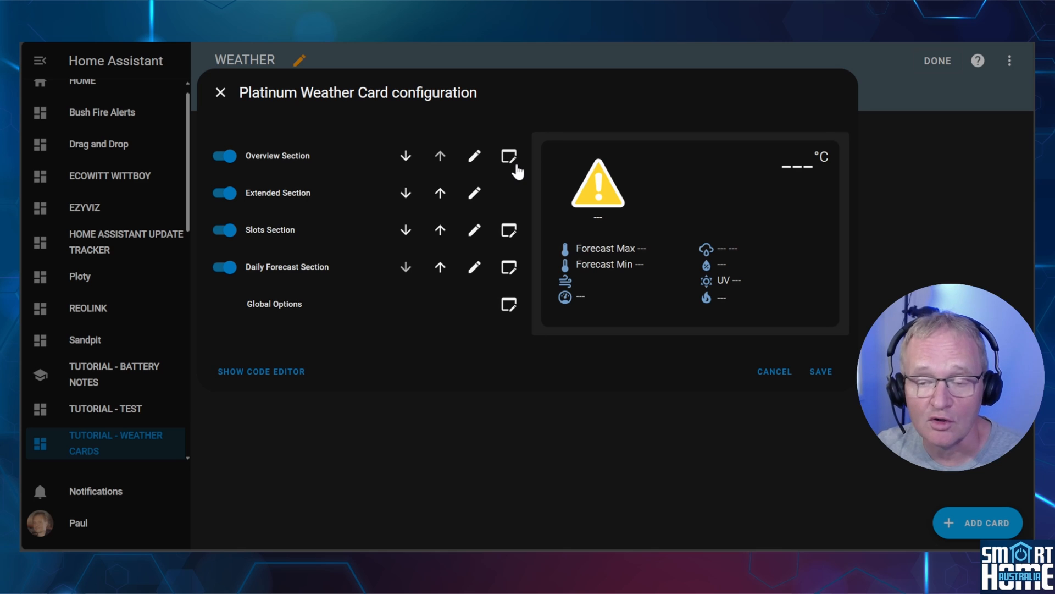
mouse_move(475, 160)
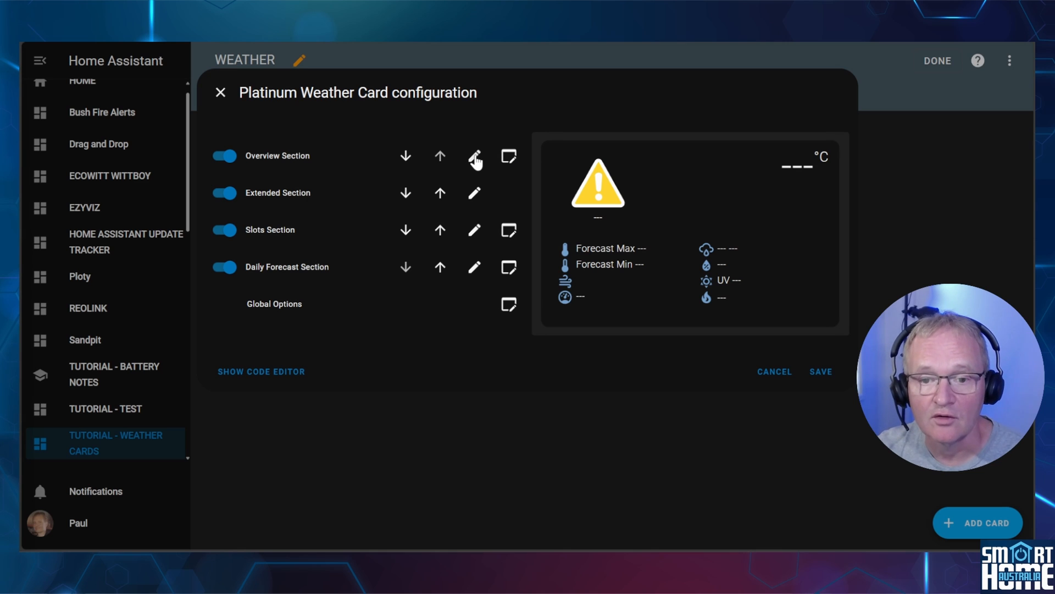
- Configure the Overview section with Sydney title lines and temperature, feels-like and summary entities
click(475, 155)
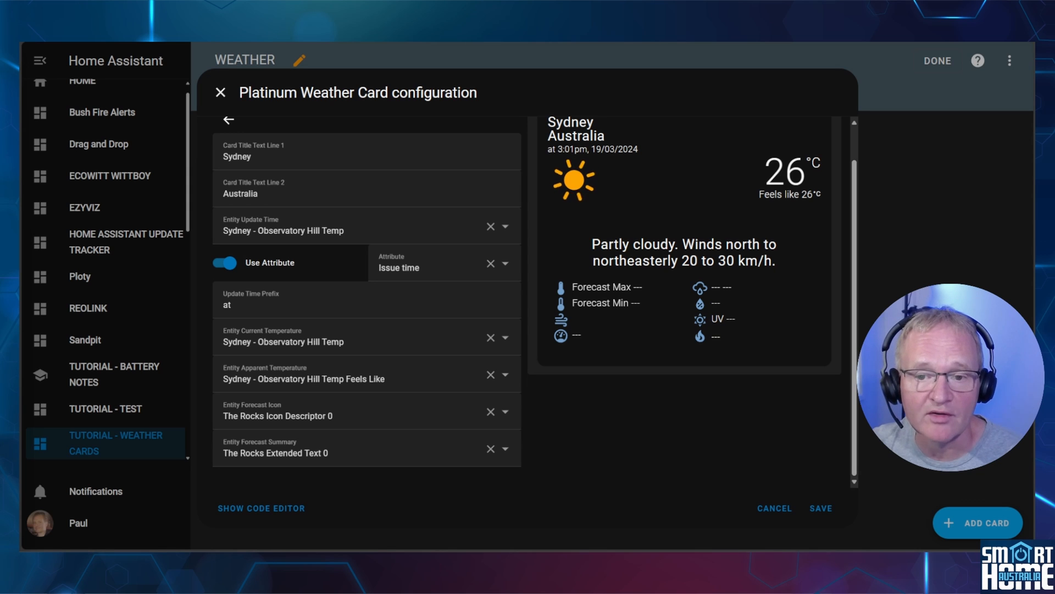
click(229, 120)
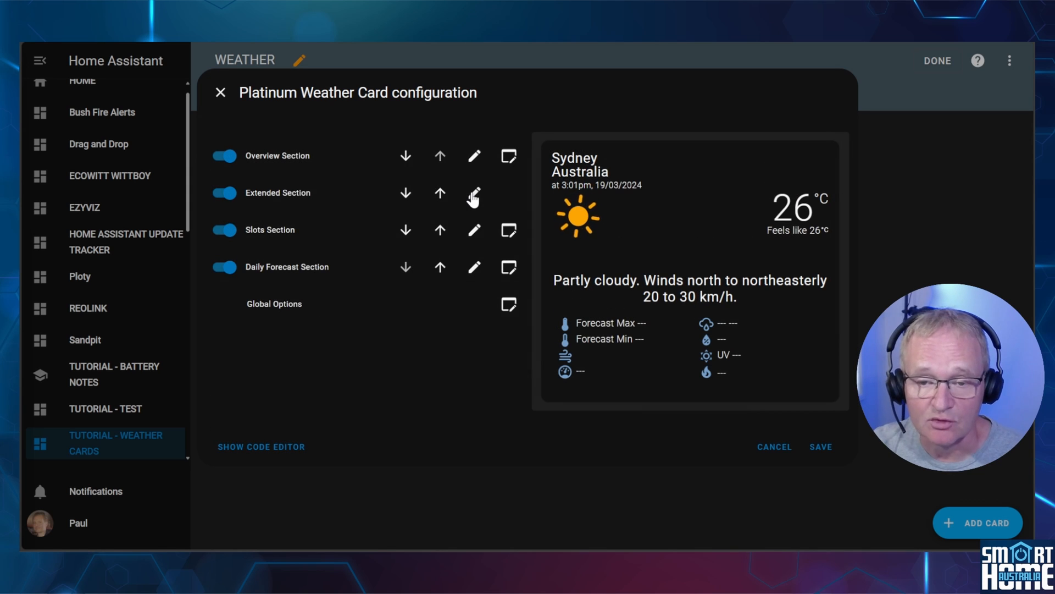
- Configure the Extended section with extended forecast, UV forecast and fire danger entities
click(474, 193)
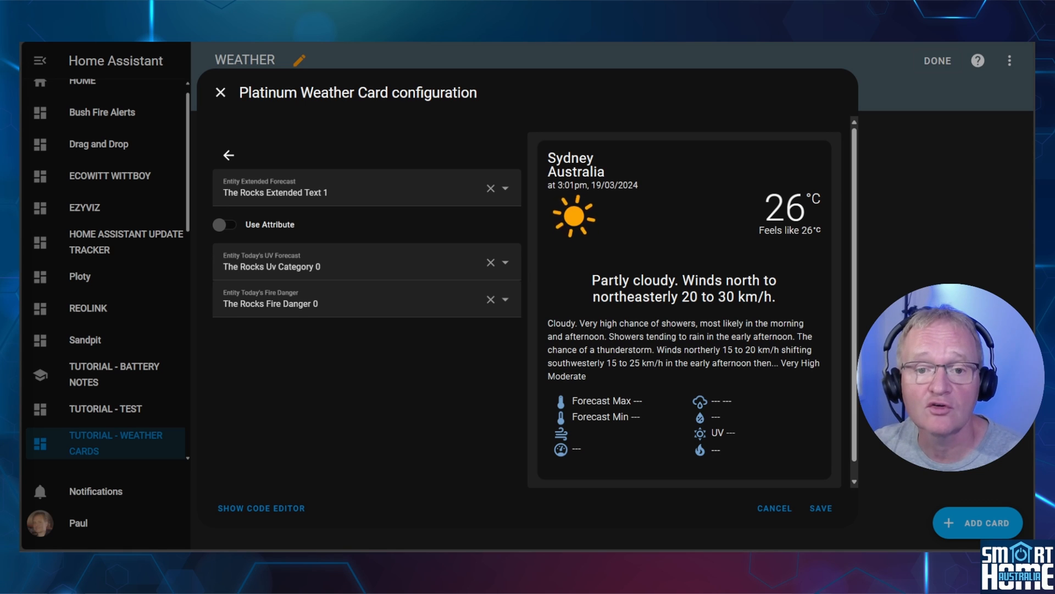
click(229, 155)
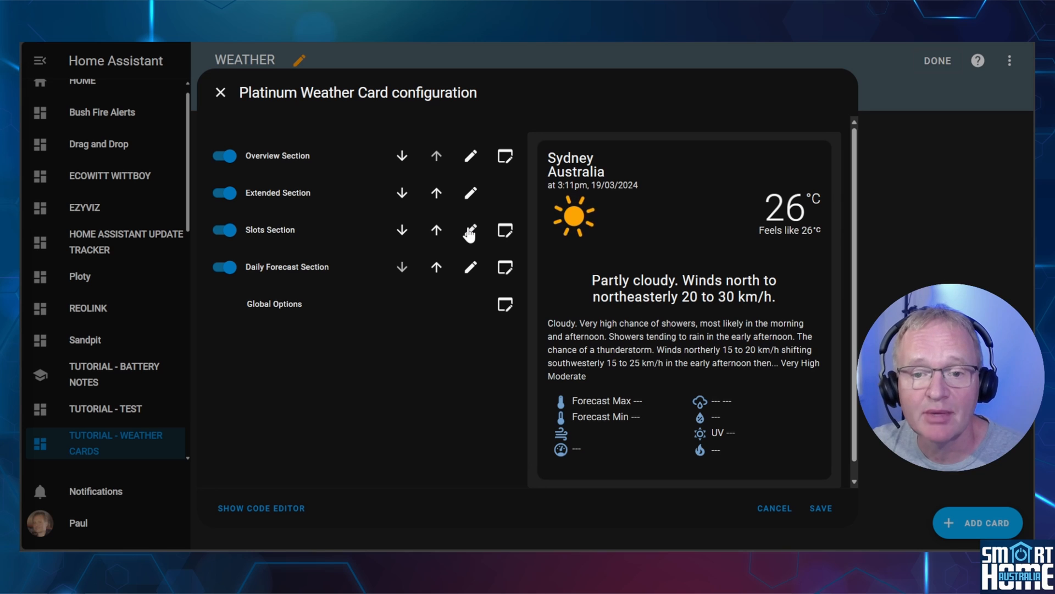
- Configure the Slots section with observed max, forecast min, wind, pressure, rainfall, humidity, UV and fire danger
click(470, 230)
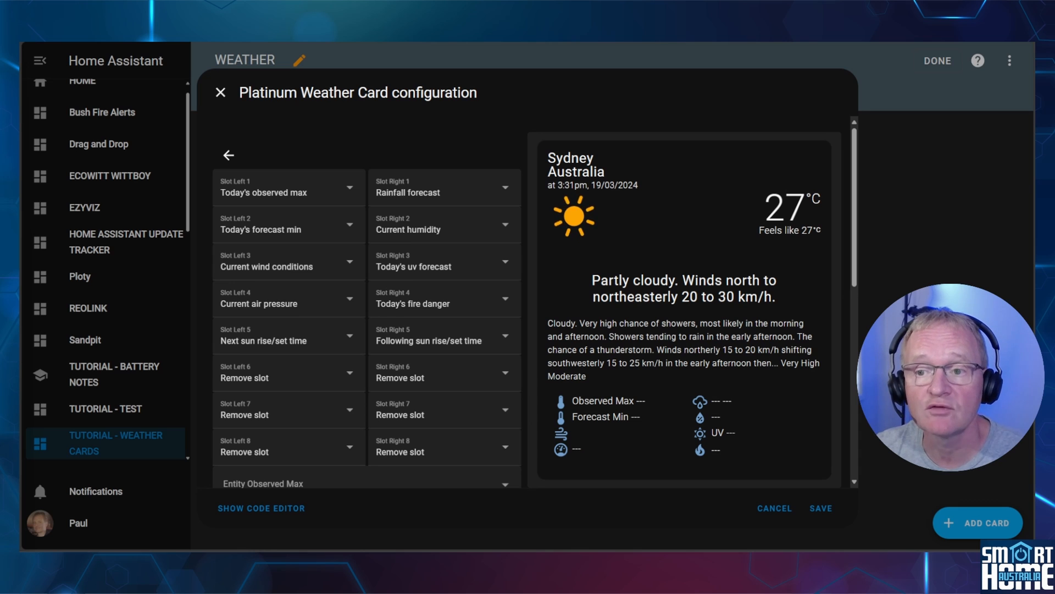
scroll(down, 3)
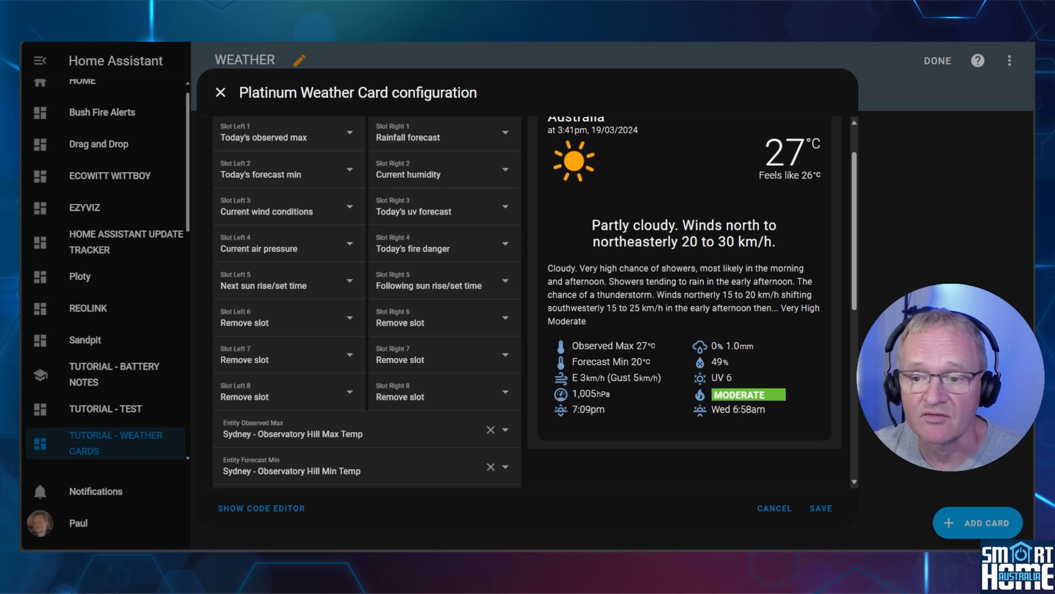
scroll(down, 3)
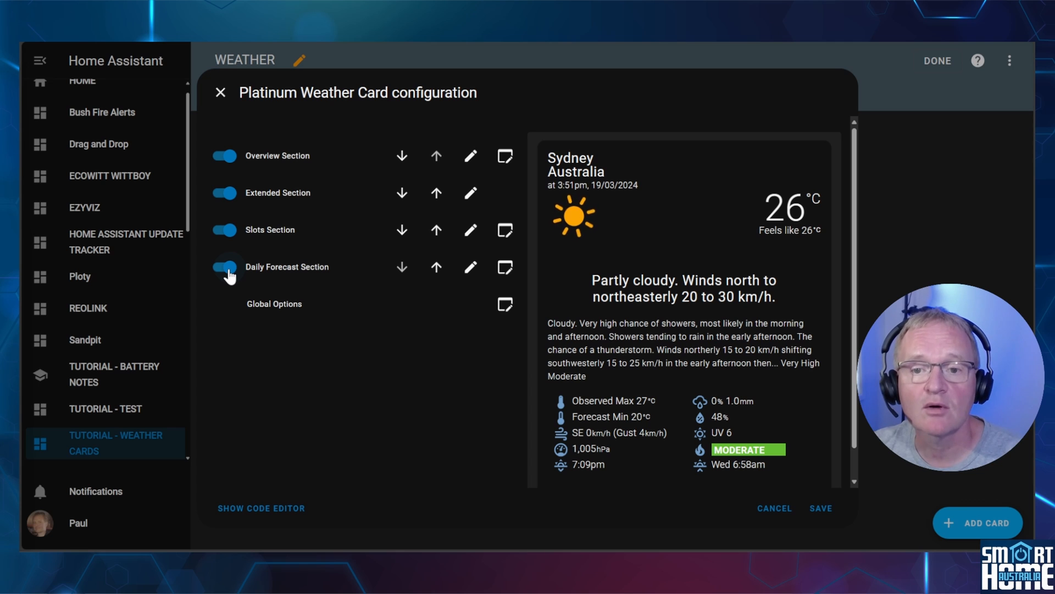
- Turn off the Daily Forecast section and save the Platinum Weather Card
click(225, 267)
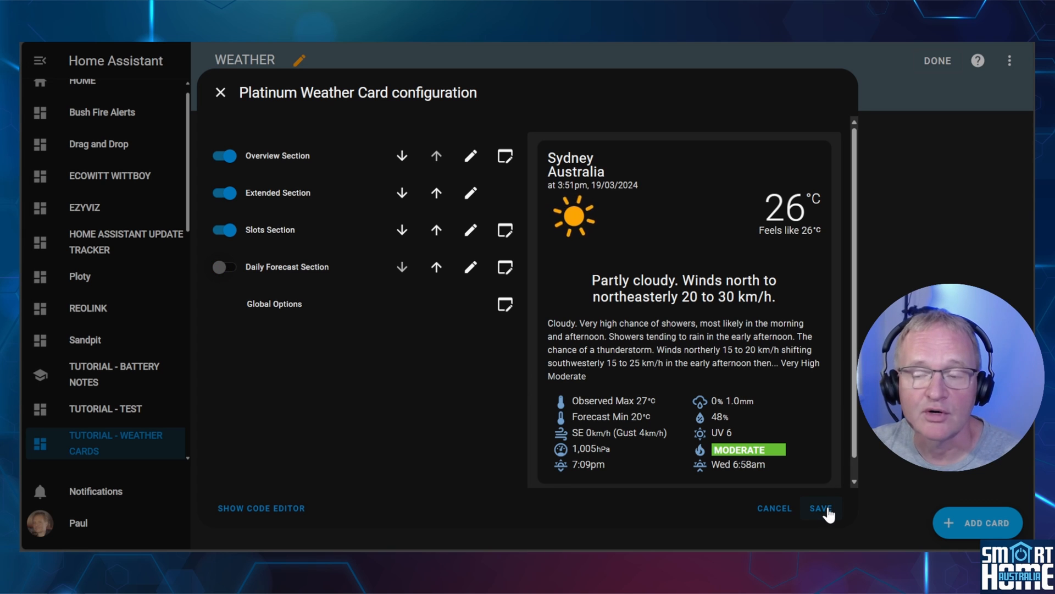
click(820, 508)
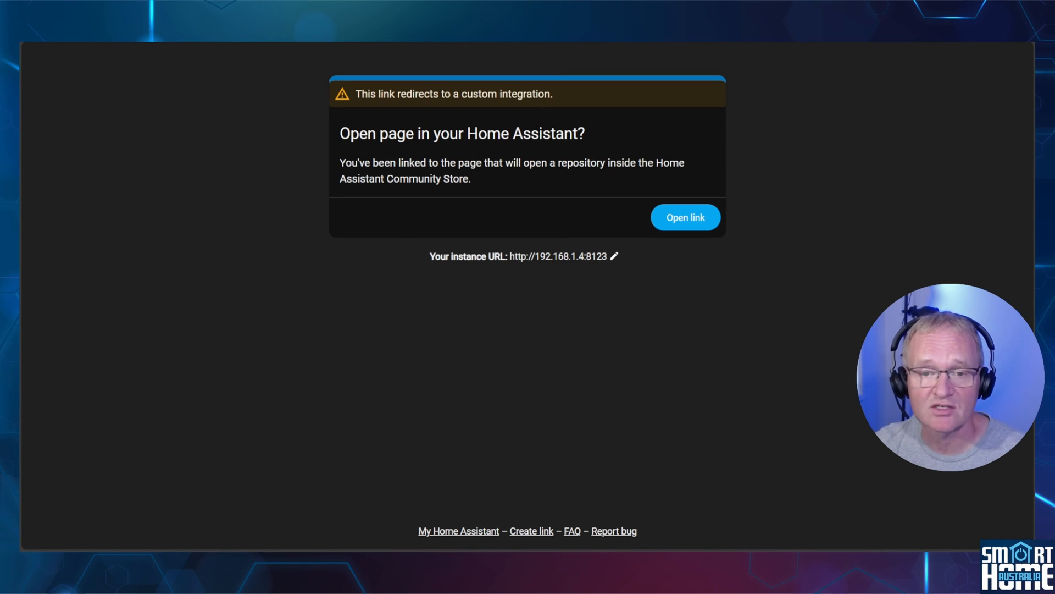
- Download the Rain Gauge Card from its HACS repository page and reload the browser
click(685, 217)
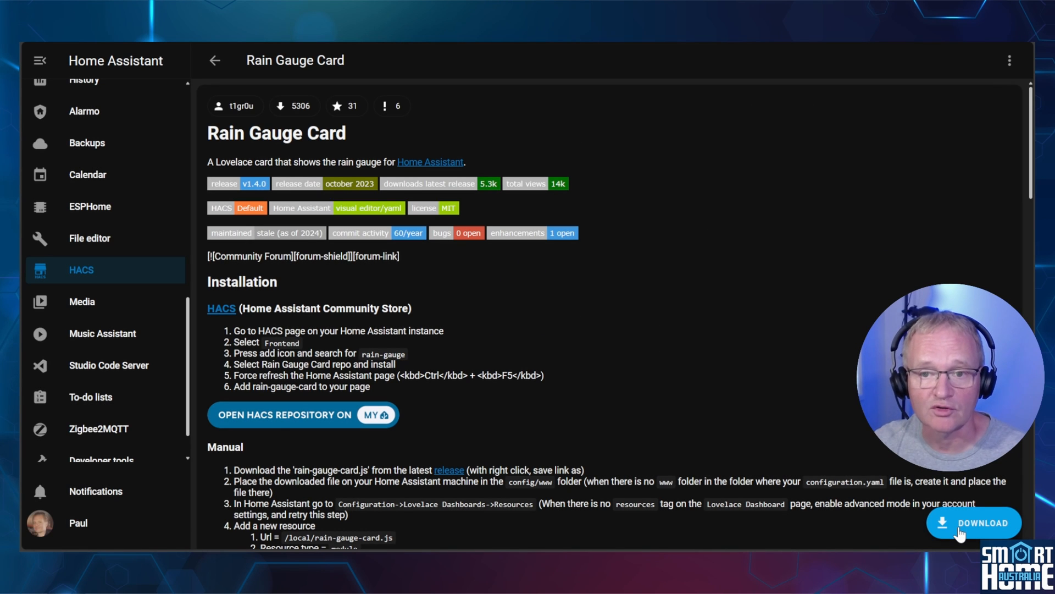
click(974, 522)
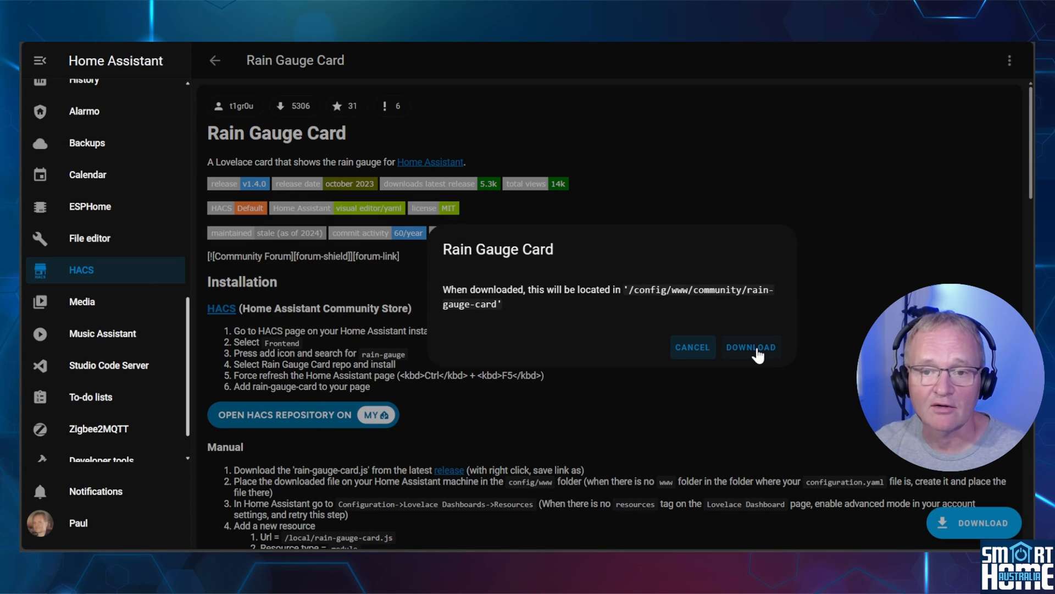
click(751, 347)
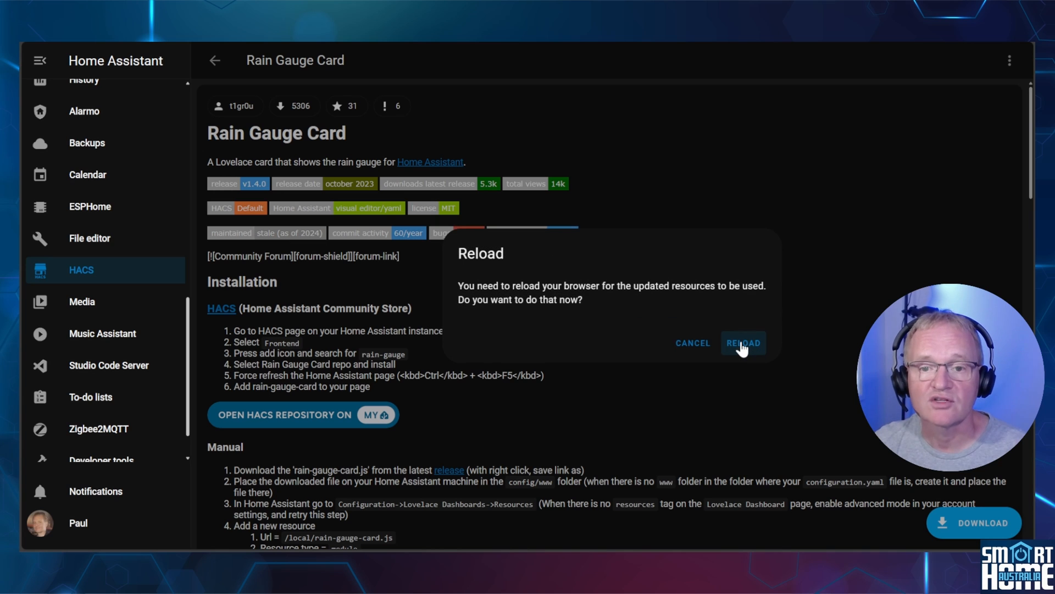
click(743, 343)
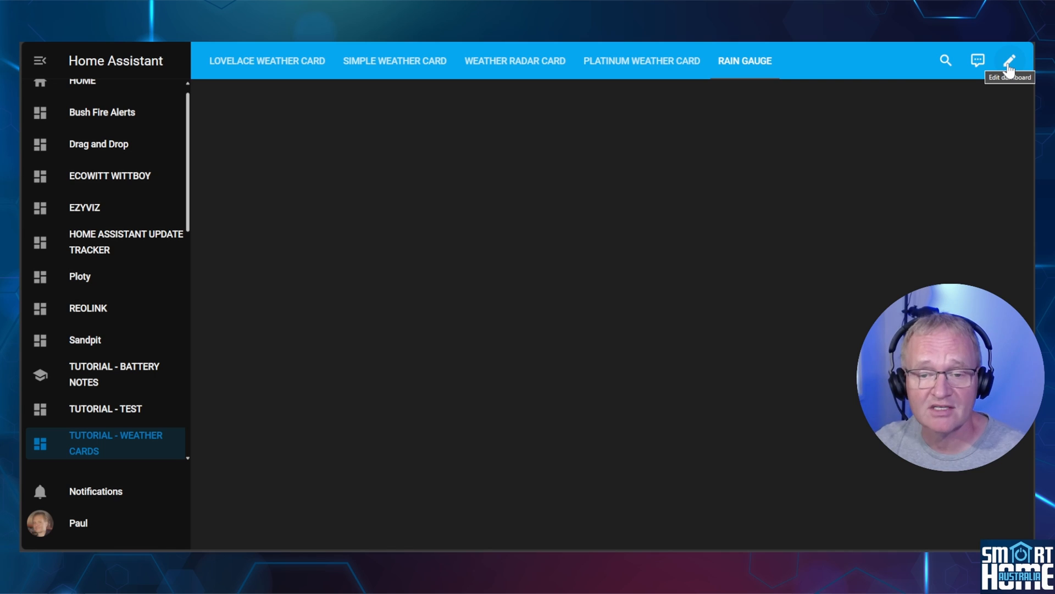
- Add a Custom: Rain Gauge Card to the Rain Gauge view and show its YAML code editor
click(1010, 59)
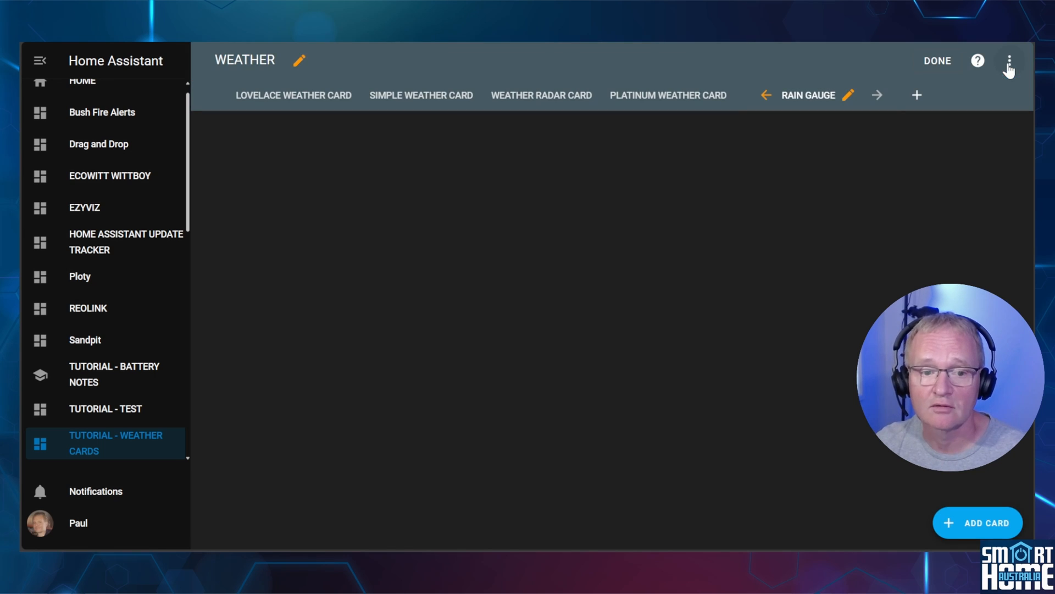
mouse_move(983, 527)
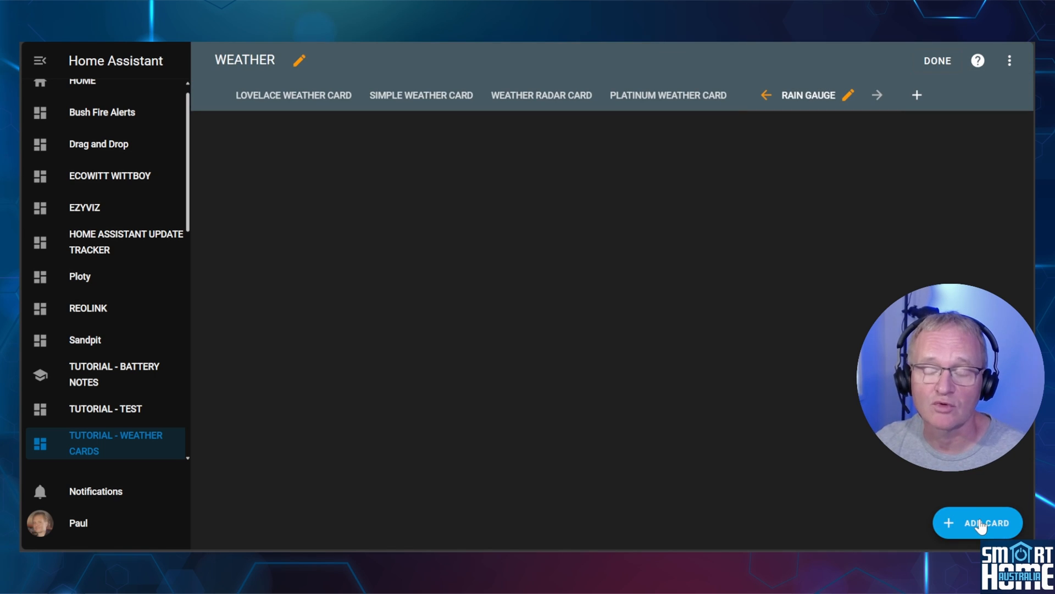
click(978, 522)
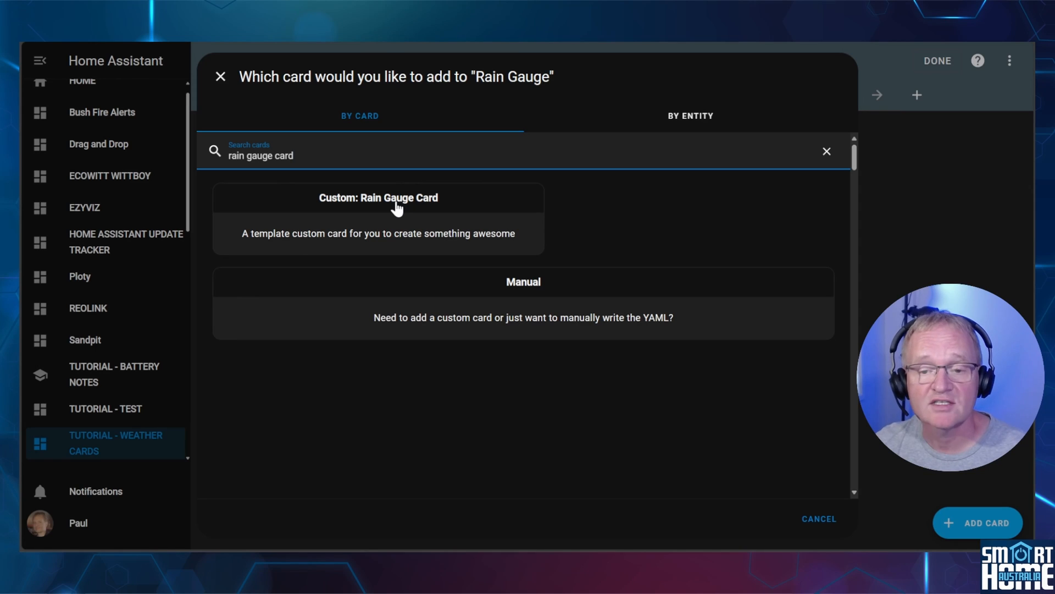
click(379, 197)
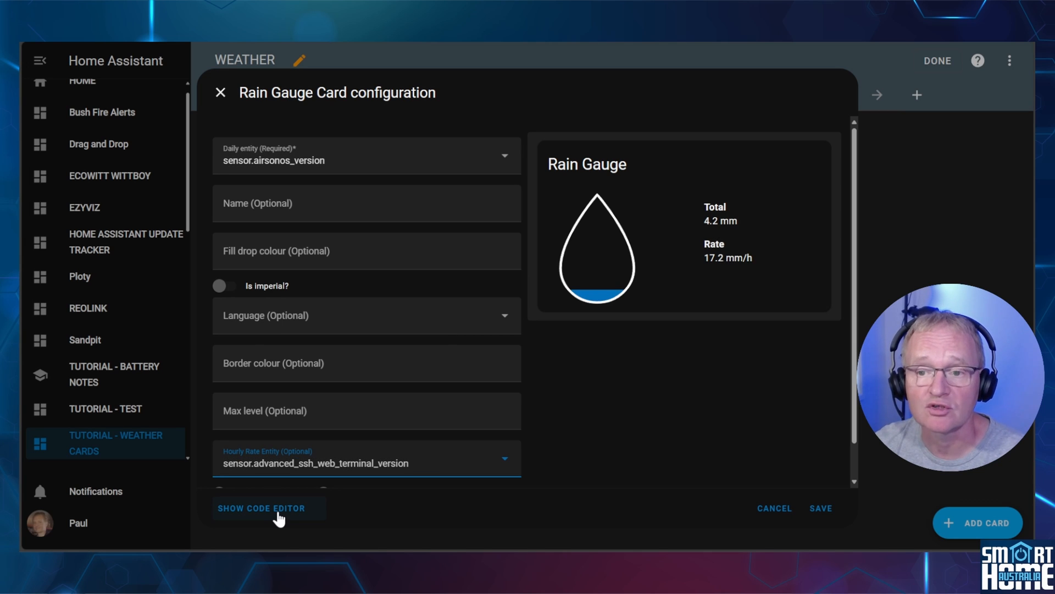
click(262, 508)
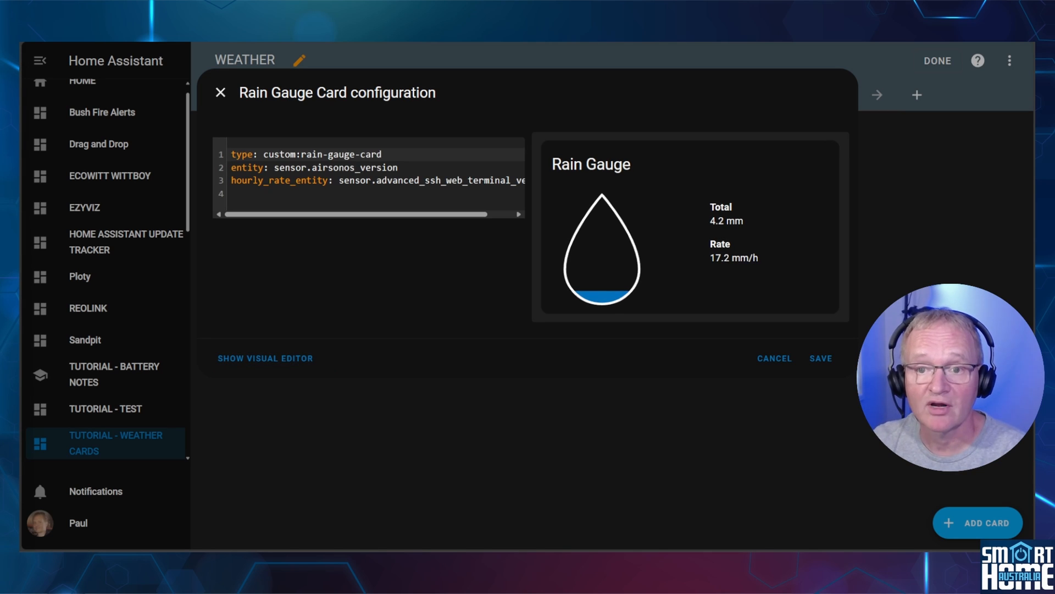